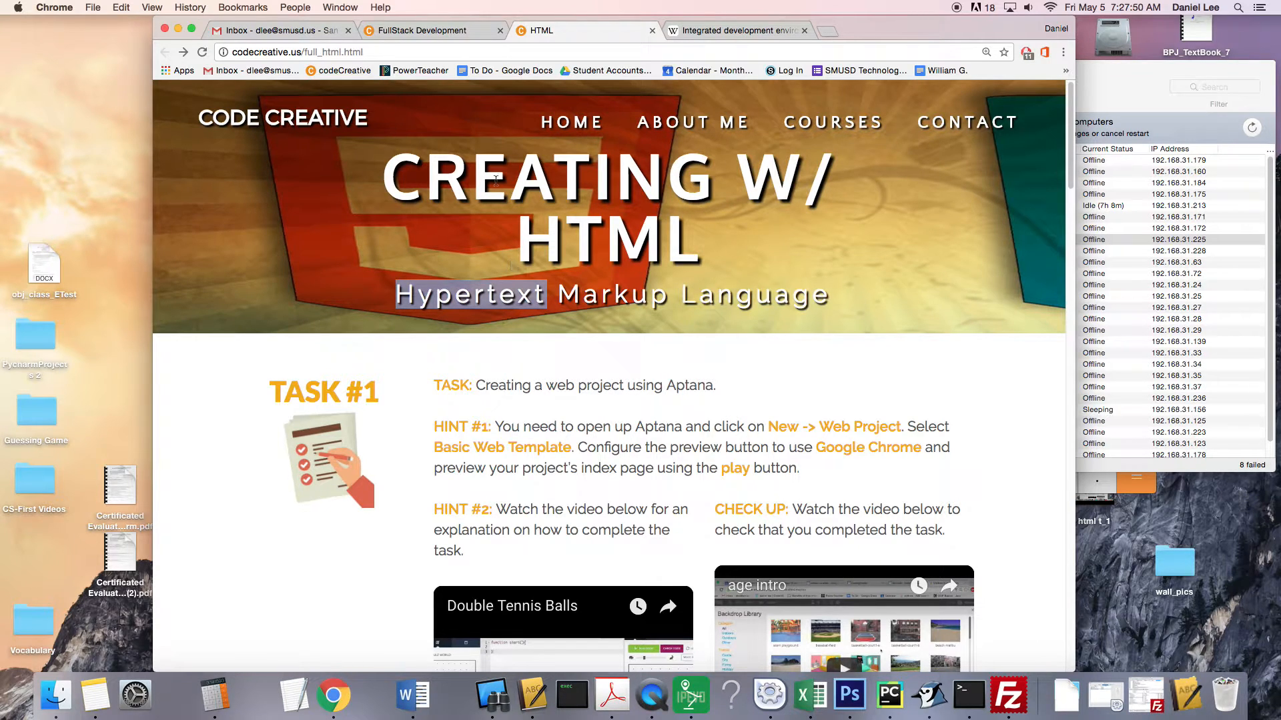
{"action": "mouse_move", "coordinate": [523, 378]}
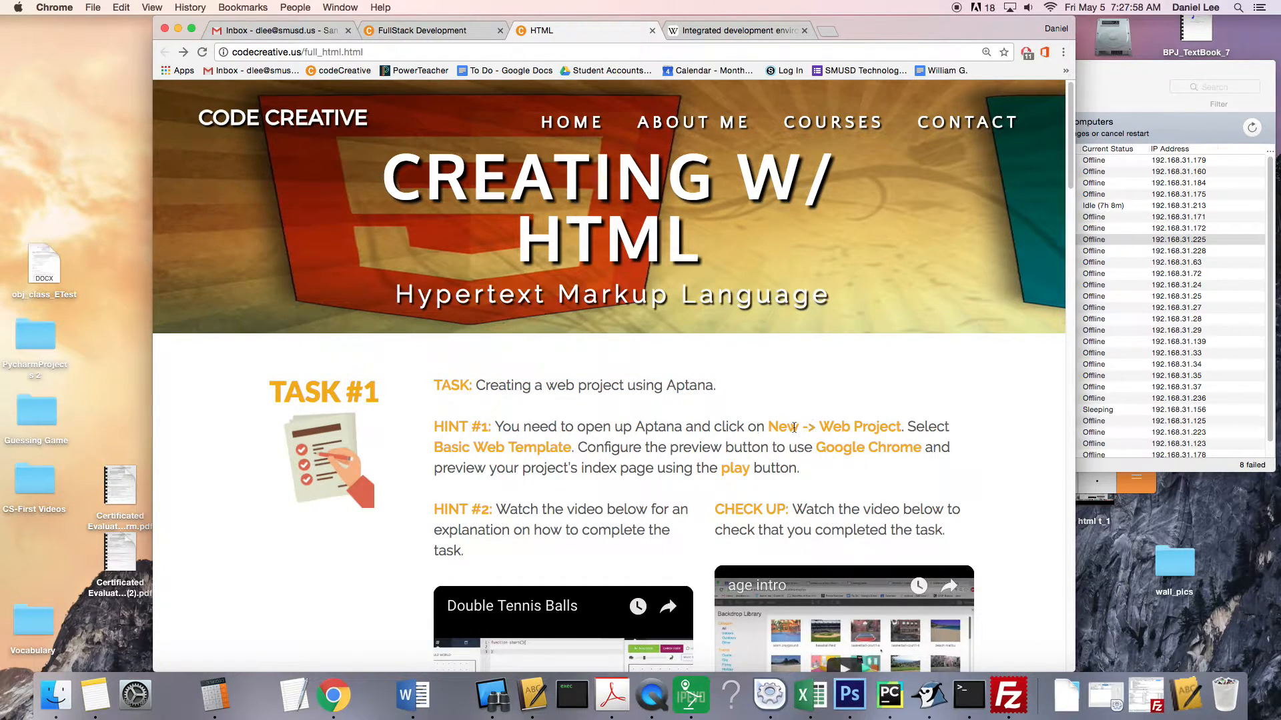
Switch to the Wikipedia tab and highlight the term integrated development environment in the article
{"action": "double_click", "coordinate": [688, 385]}
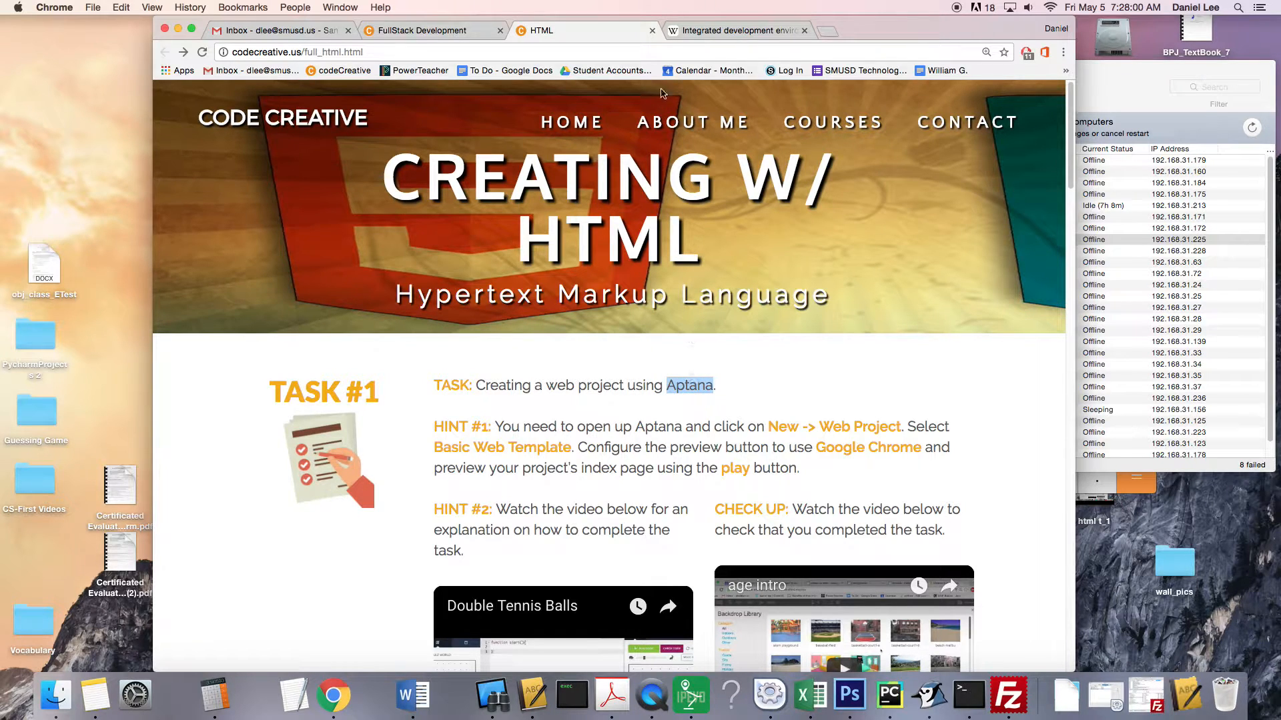
{"action": "left_click", "coordinate": [733, 31]}
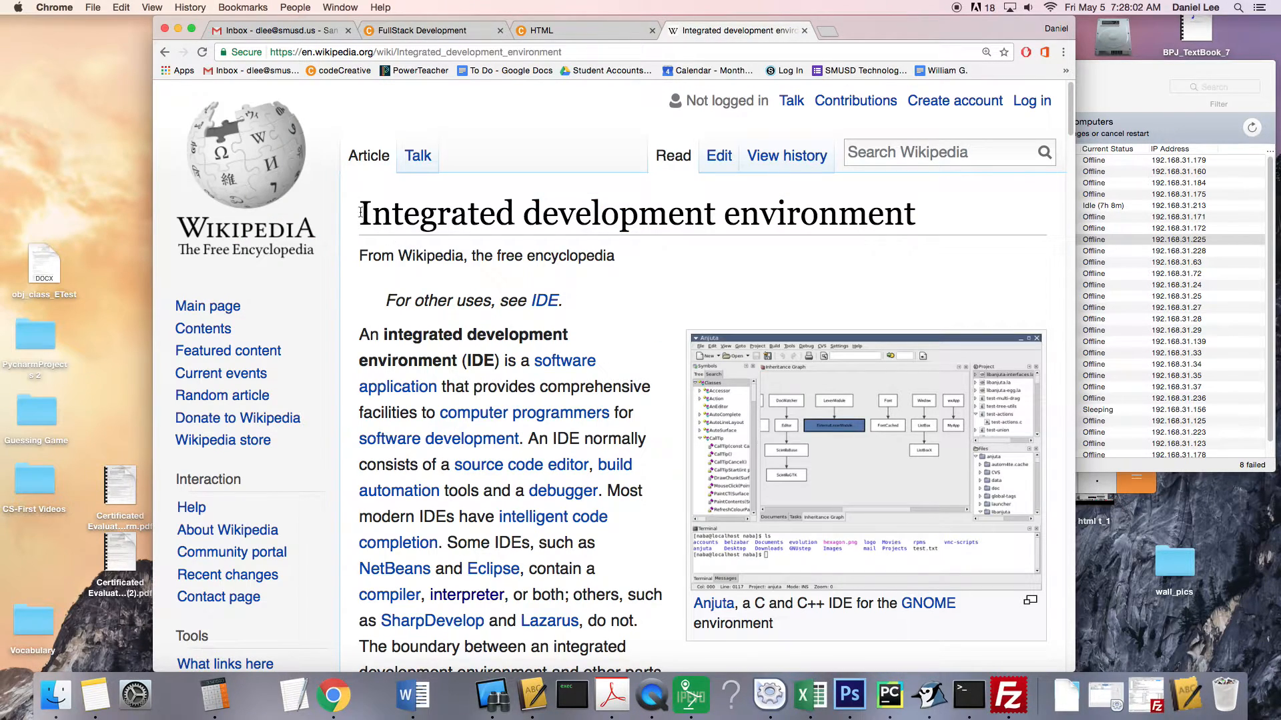
{"action": "mouse_move", "coordinate": [340, 206]}
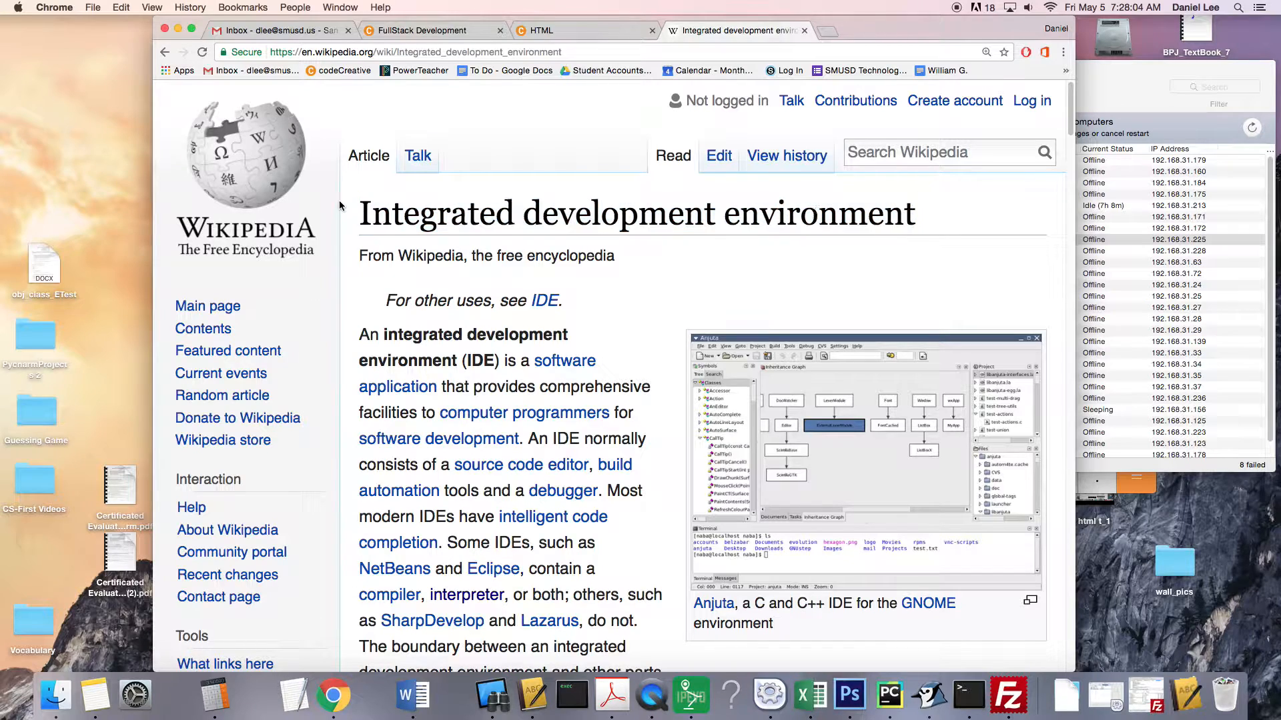
{"action": "mouse_move", "coordinate": [544, 300]}
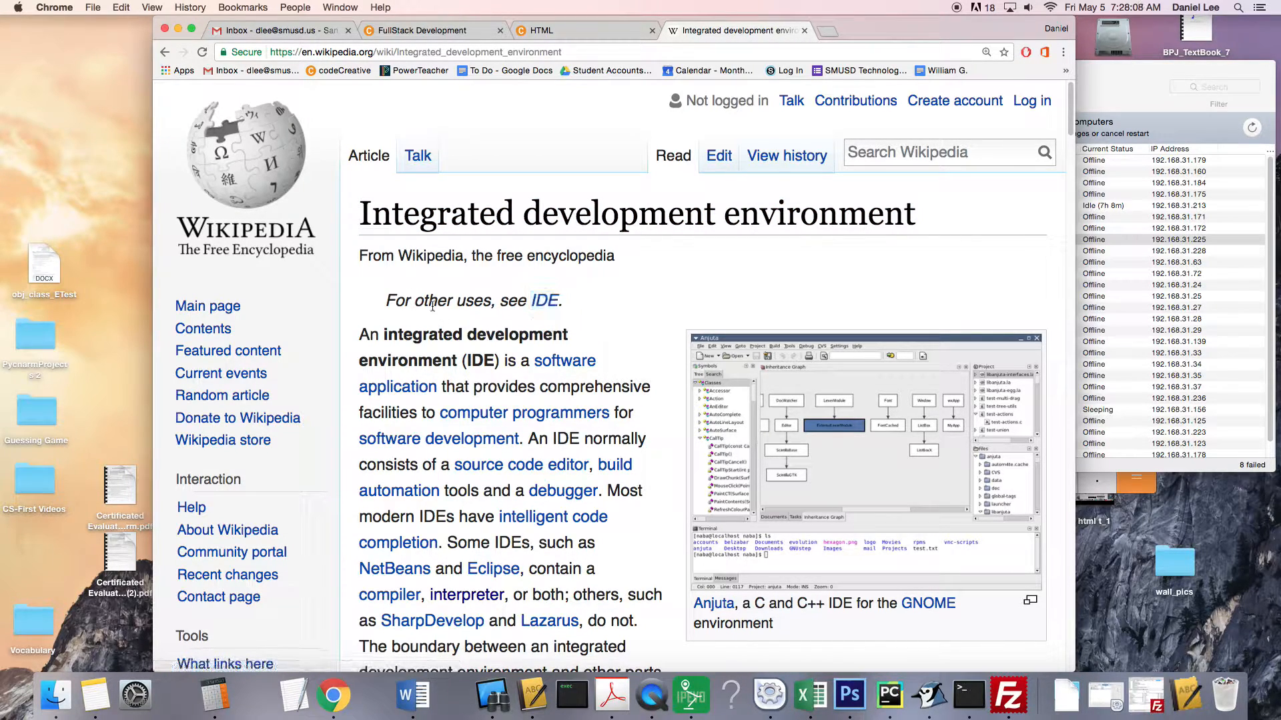
{"action": "double_click", "coordinate": [544, 300]}
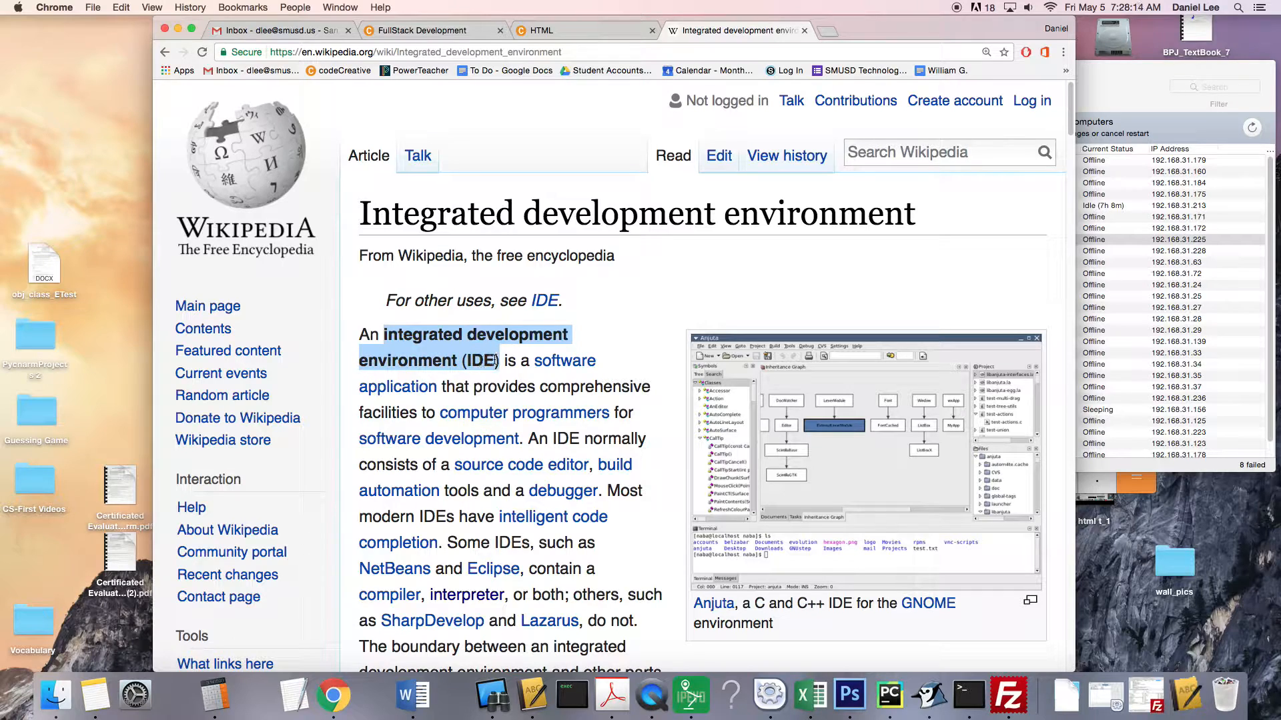
{"action": "left_click", "coordinate": [489, 361]}
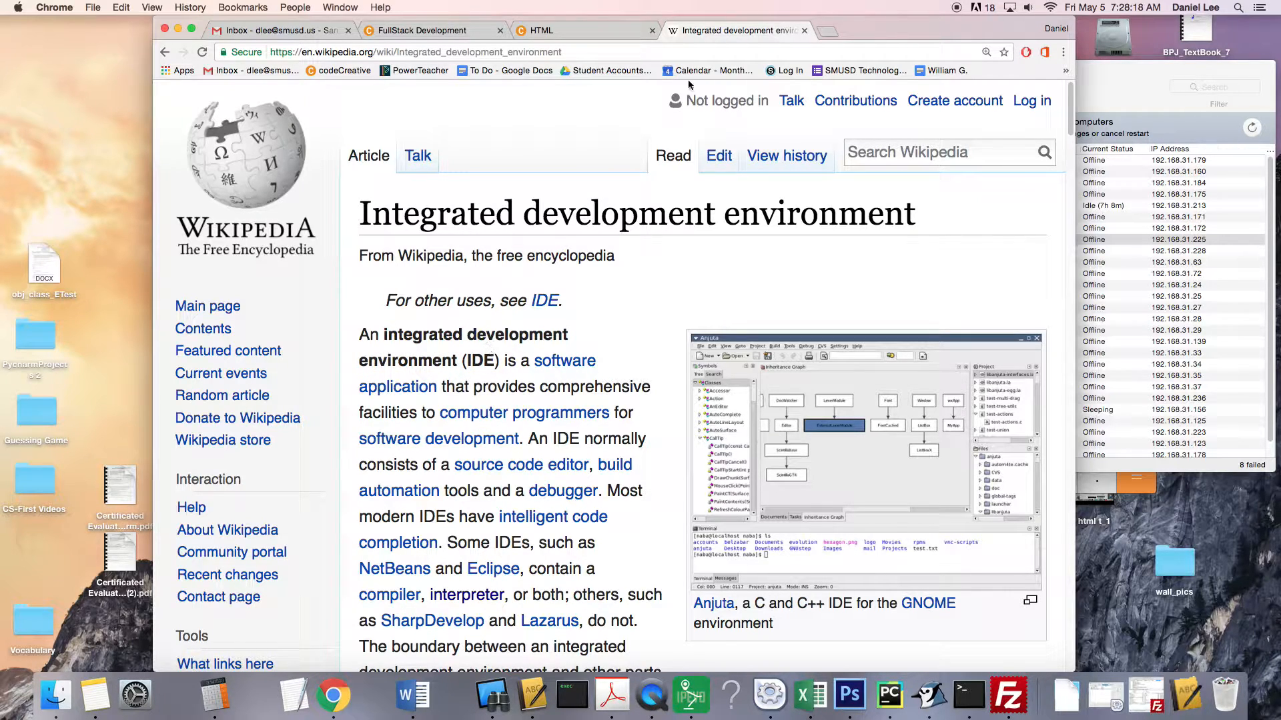
Launch AptanaStudio3 from Spotlight and confirm opening the downloaded application
{"action": "left_click", "coordinate": [543, 31]}
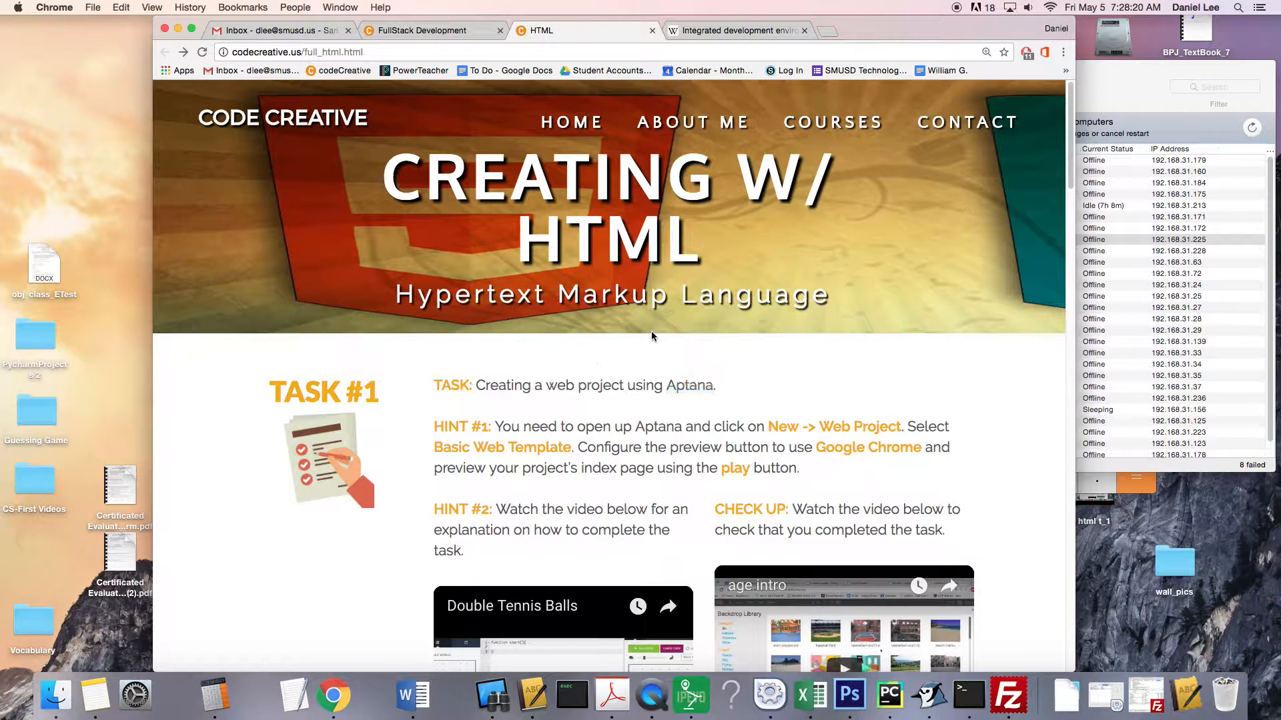
{"action": "mouse_move", "coordinate": [1138, 43]}
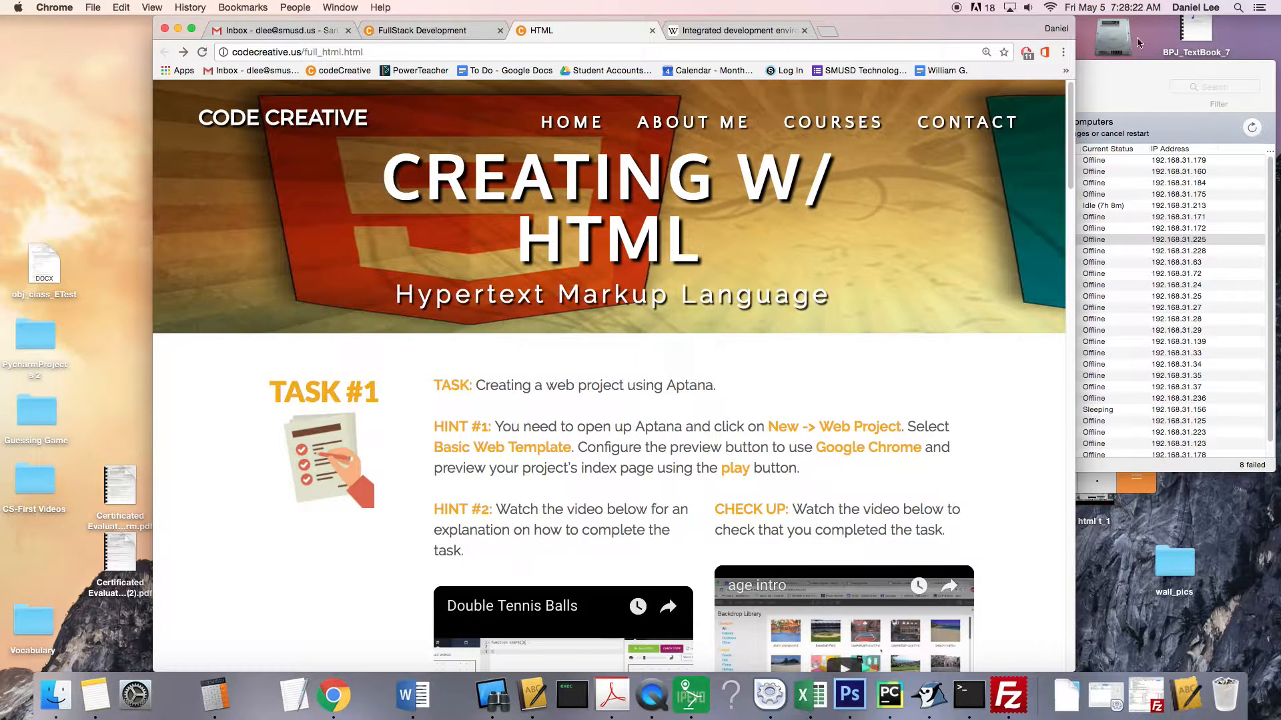
{"action": "type", "text": "aptanaStudio3"}
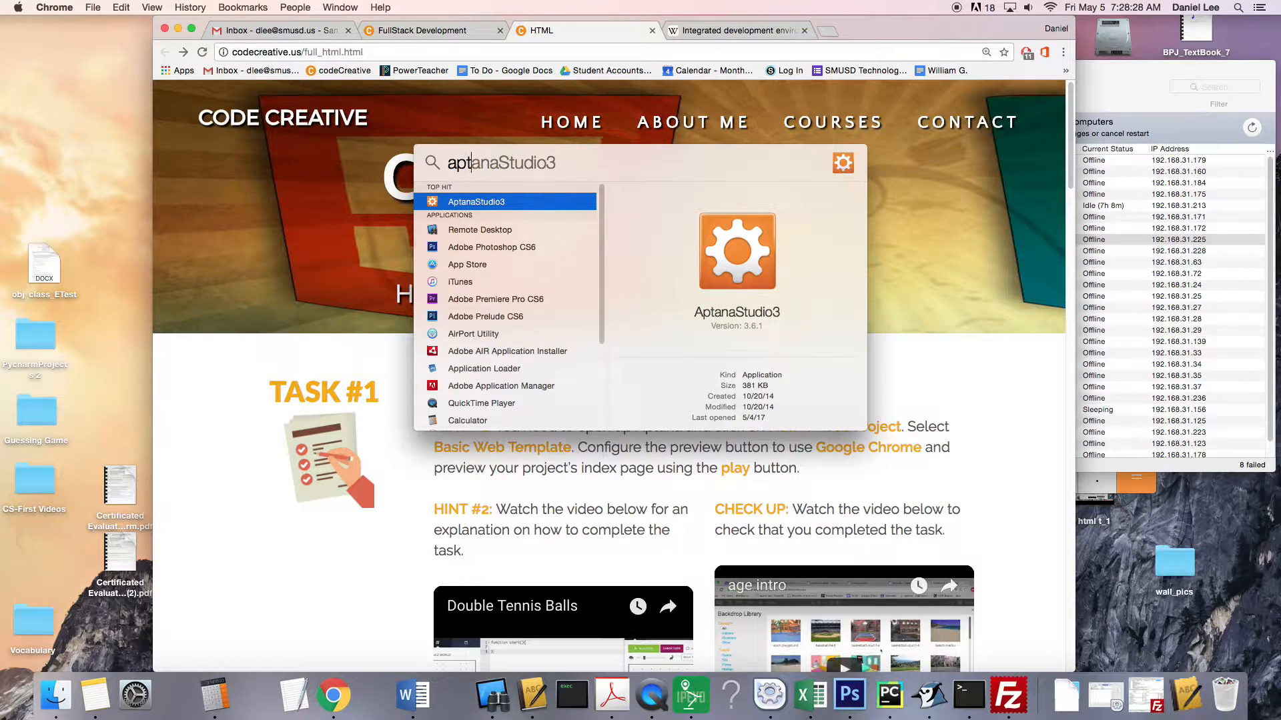
{"action": "left_click", "coordinate": [477, 202]}
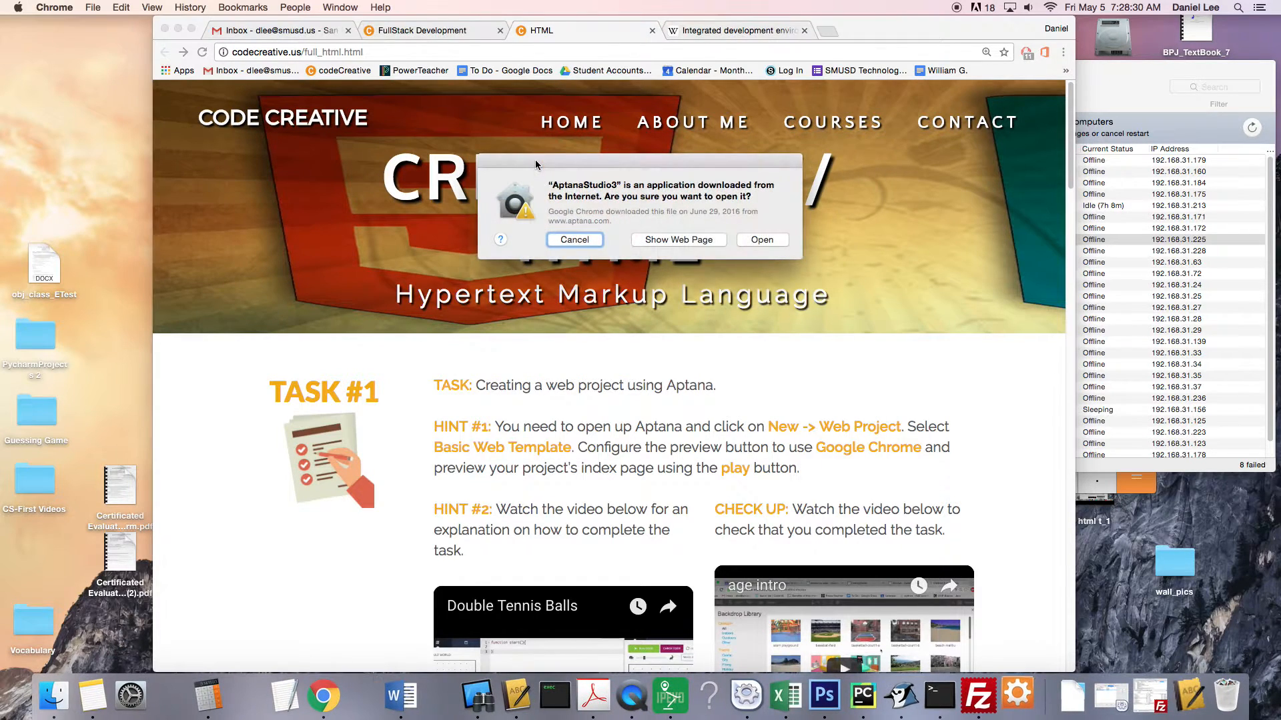
{"action": "left_click", "coordinate": [762, 239]}
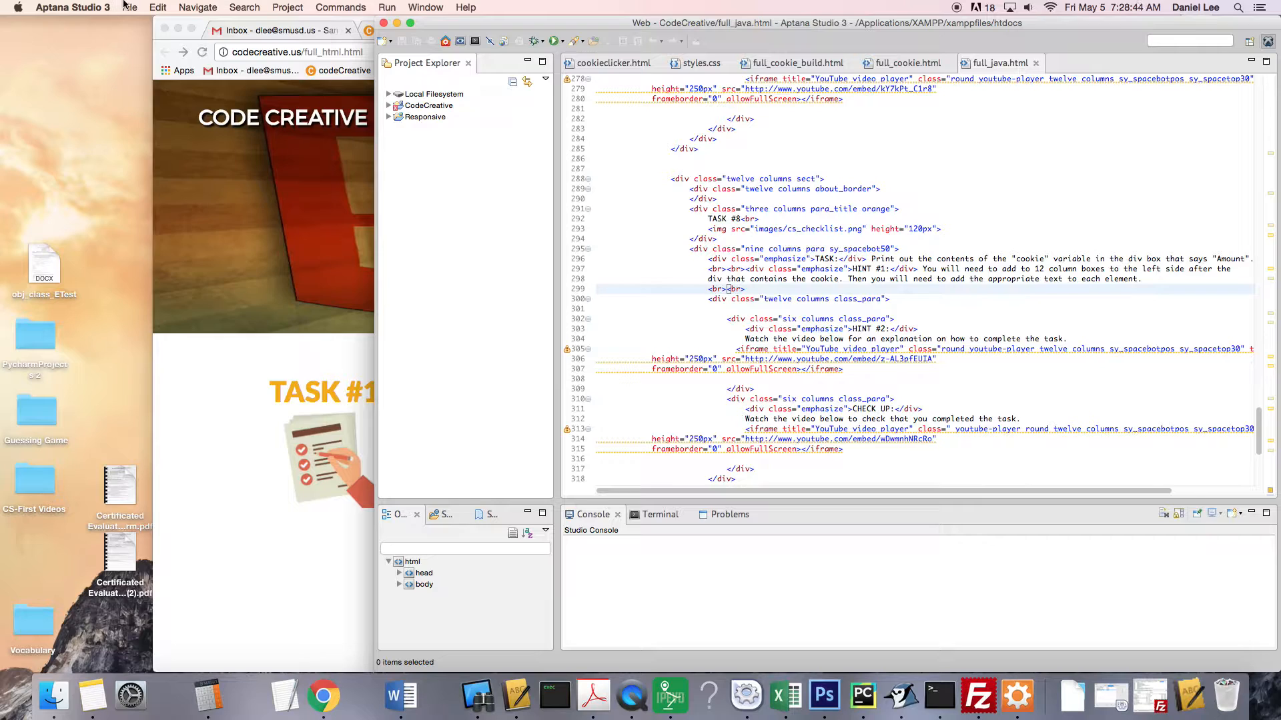
Start a new web project using the Basic Web Template
{"action": "left_click", "coordinate": [129, 8]}
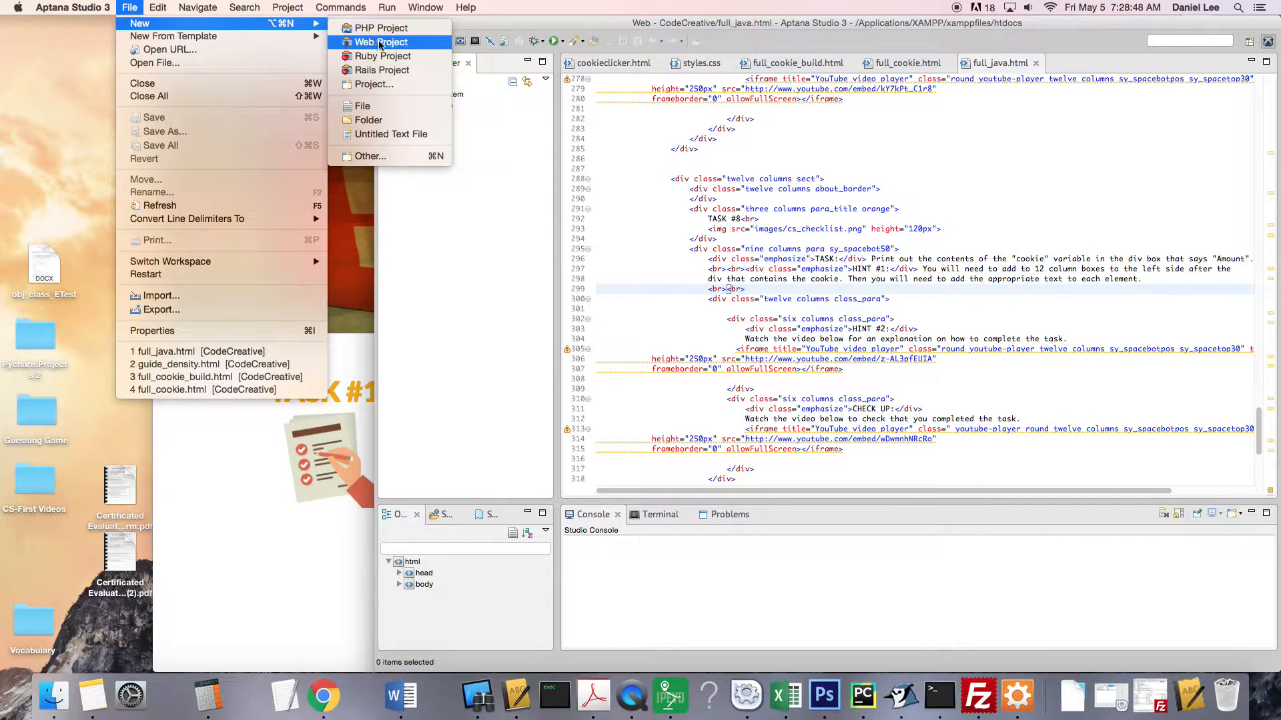
{"action": "left_click", "coordinate": [380, 41]}
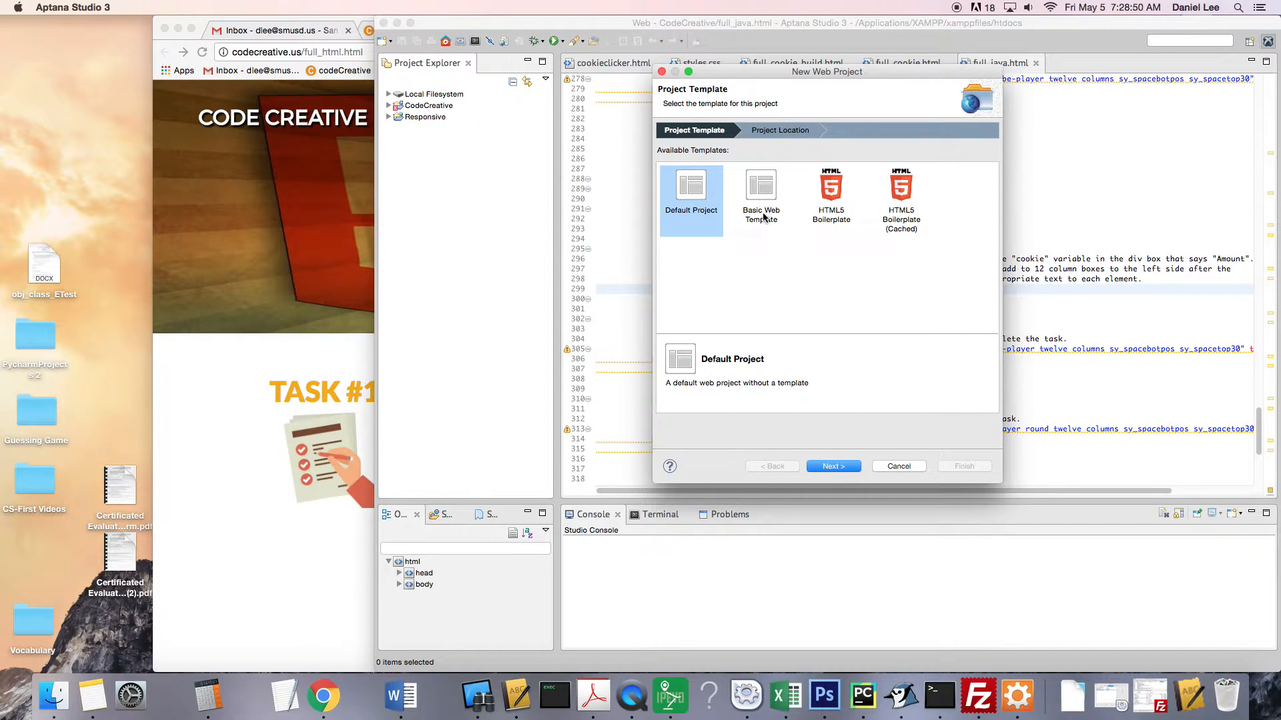
{"action": "left_click", "coordinate": [760, 196]}
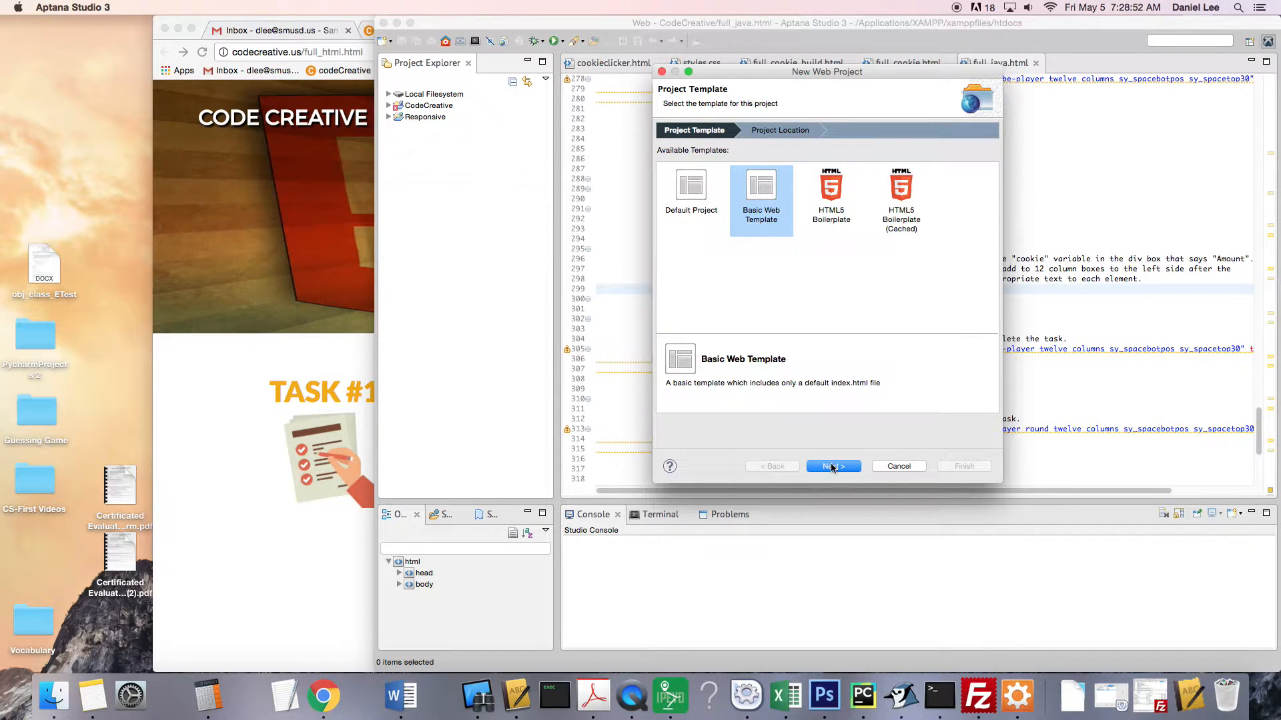
{"action": "left_click", "coordinate": [832, 467]}
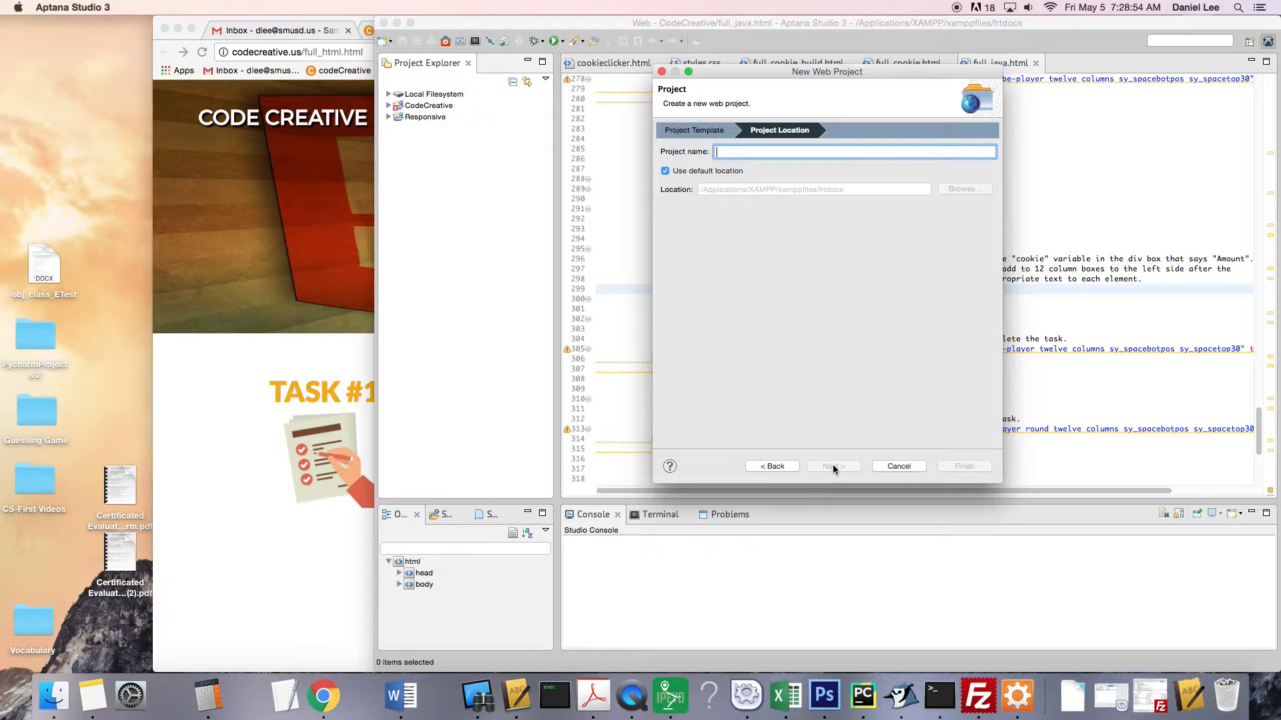
Name the project MyFirstWebsit and finish creating it
{"action": "type", "text": "MyFirst"}
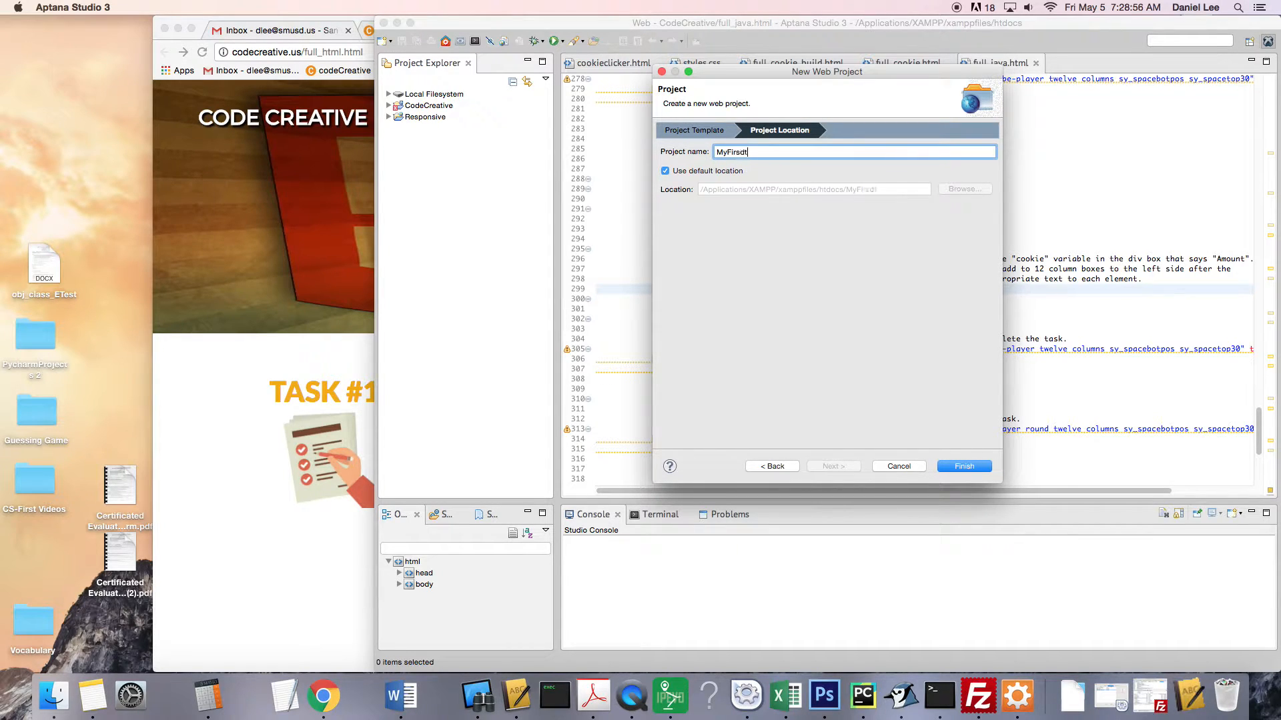
{"action": "type", "text": "Wen"}
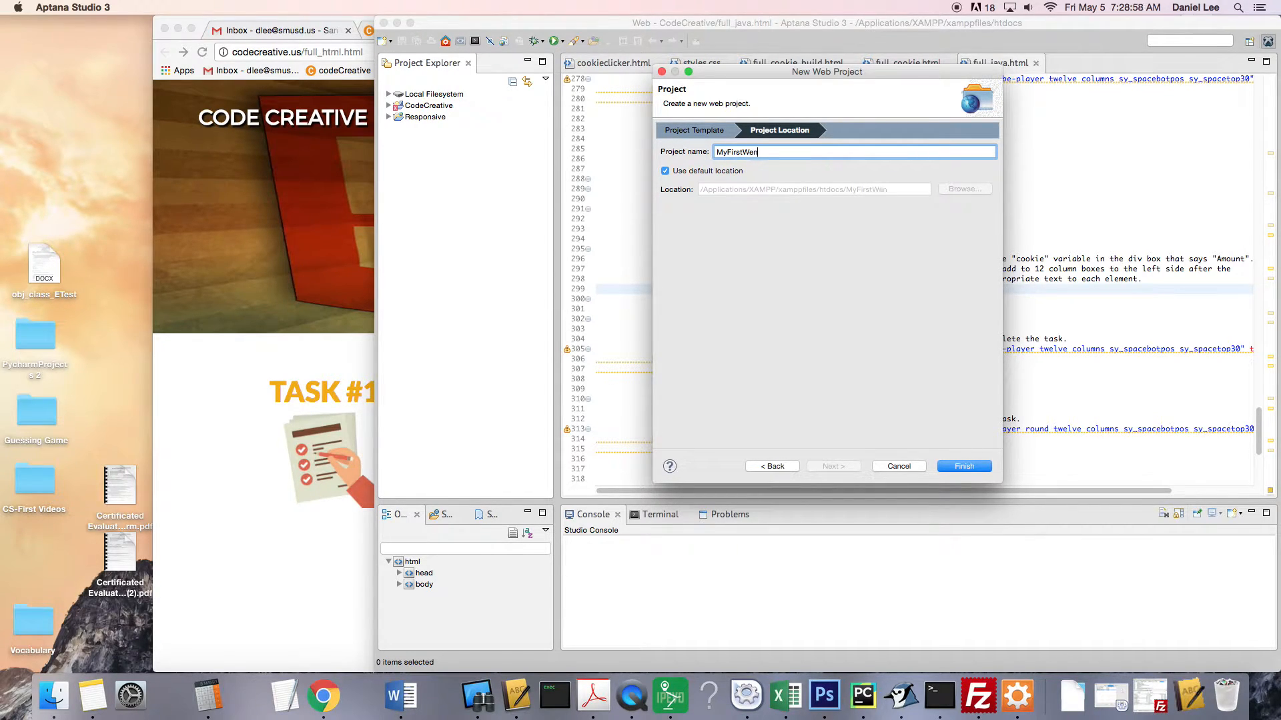
{"action": "type", "text": "bsite"}
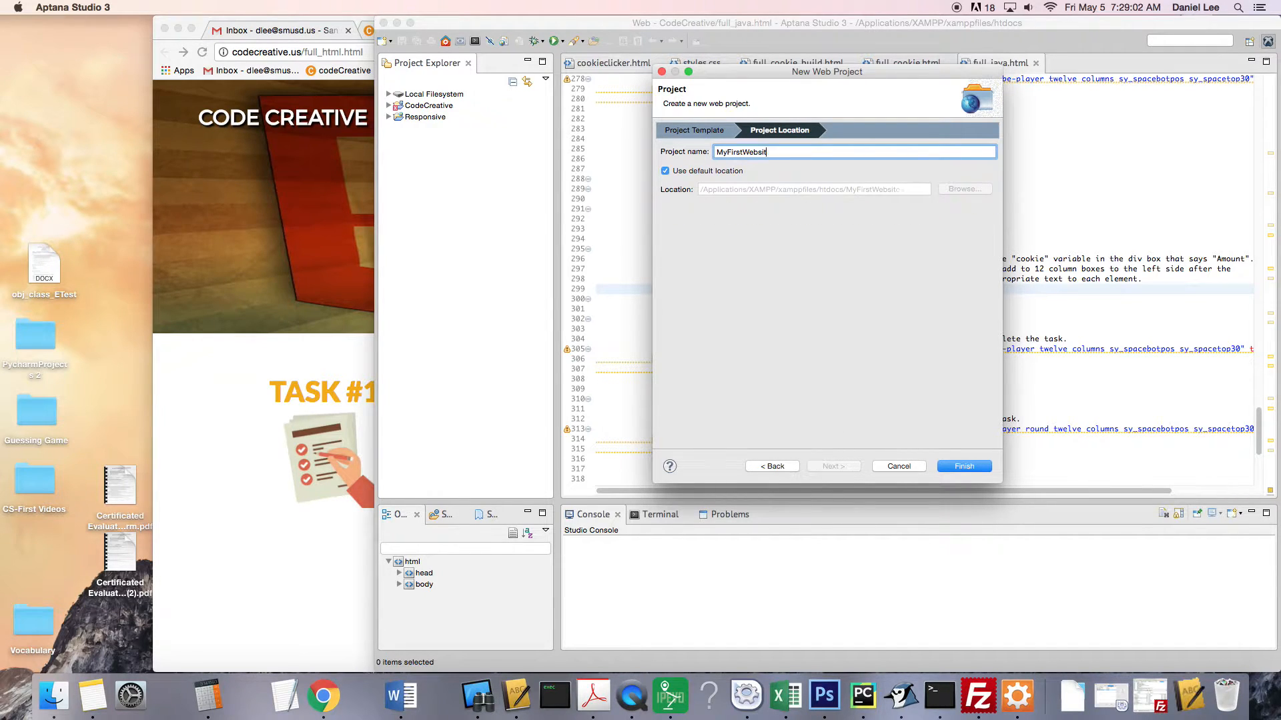
{"action": "left_click", "coordinate": [963, 466]}
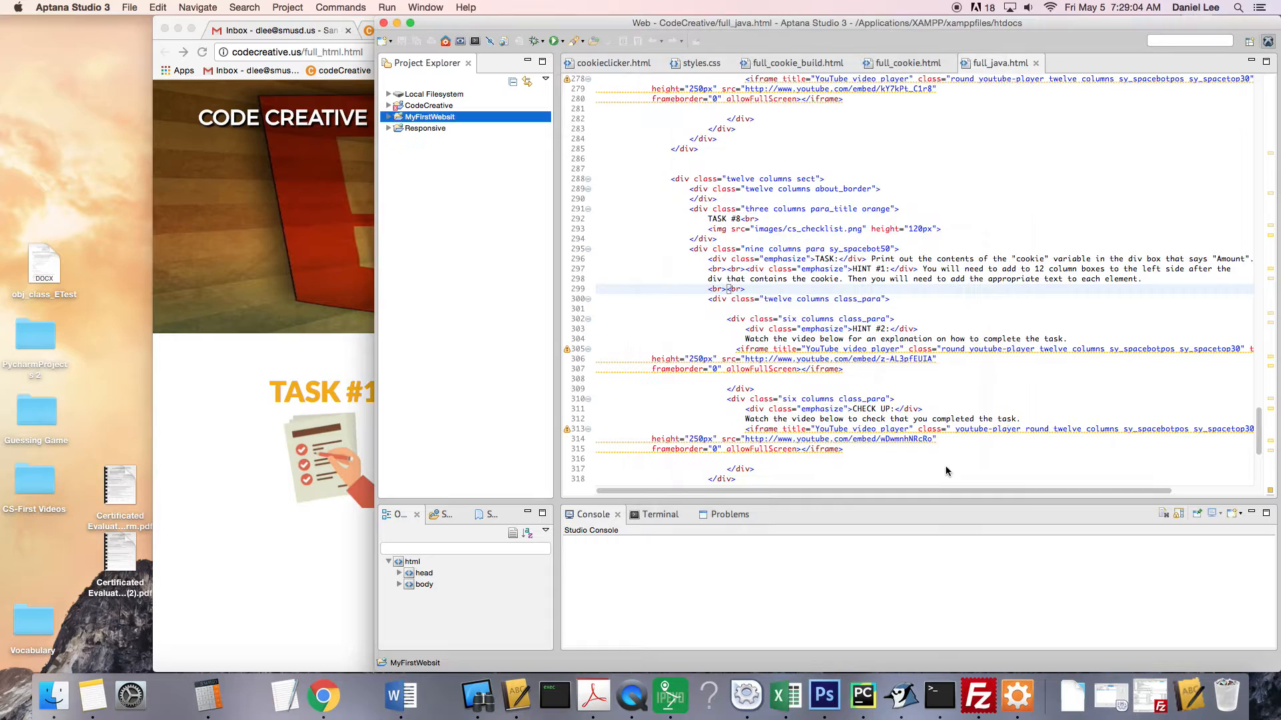
Expand MyFirstWebsit in Project Explorer and open its index.html in the editor
{"action": "left_click", "coordinate": [391, 117]}
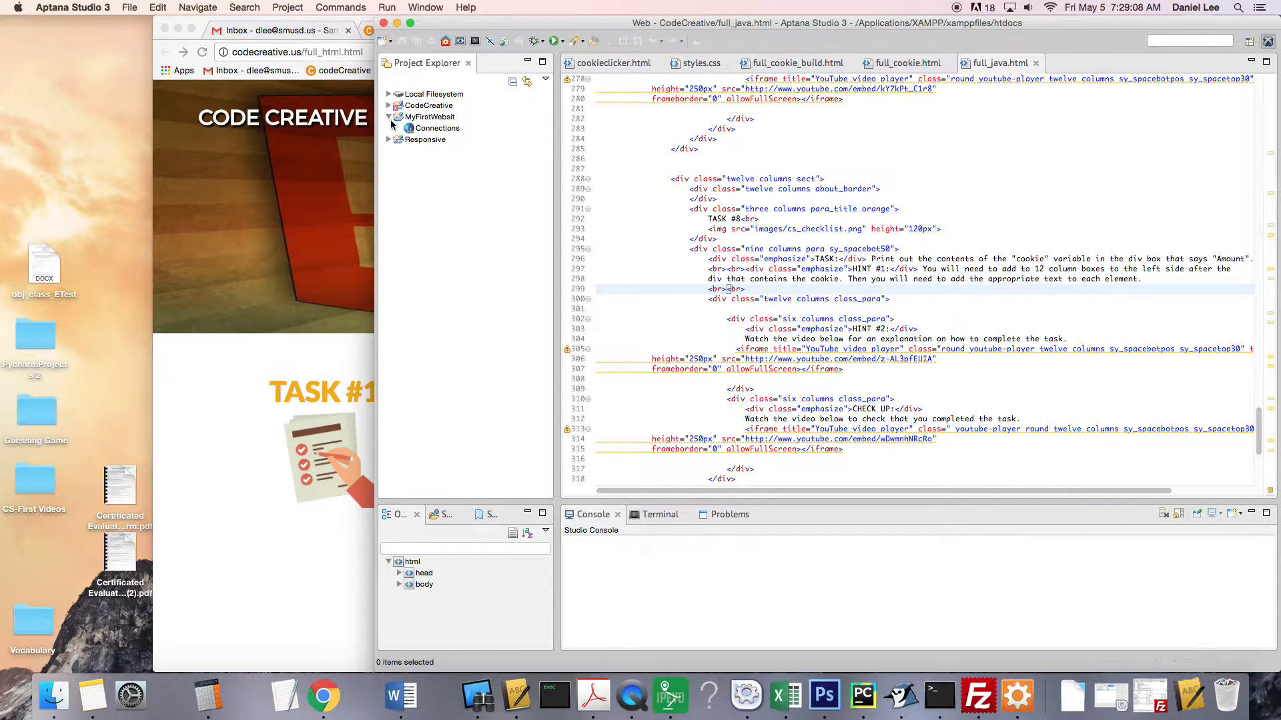
{"action": "left_click", "coordinate": [391, 116]}
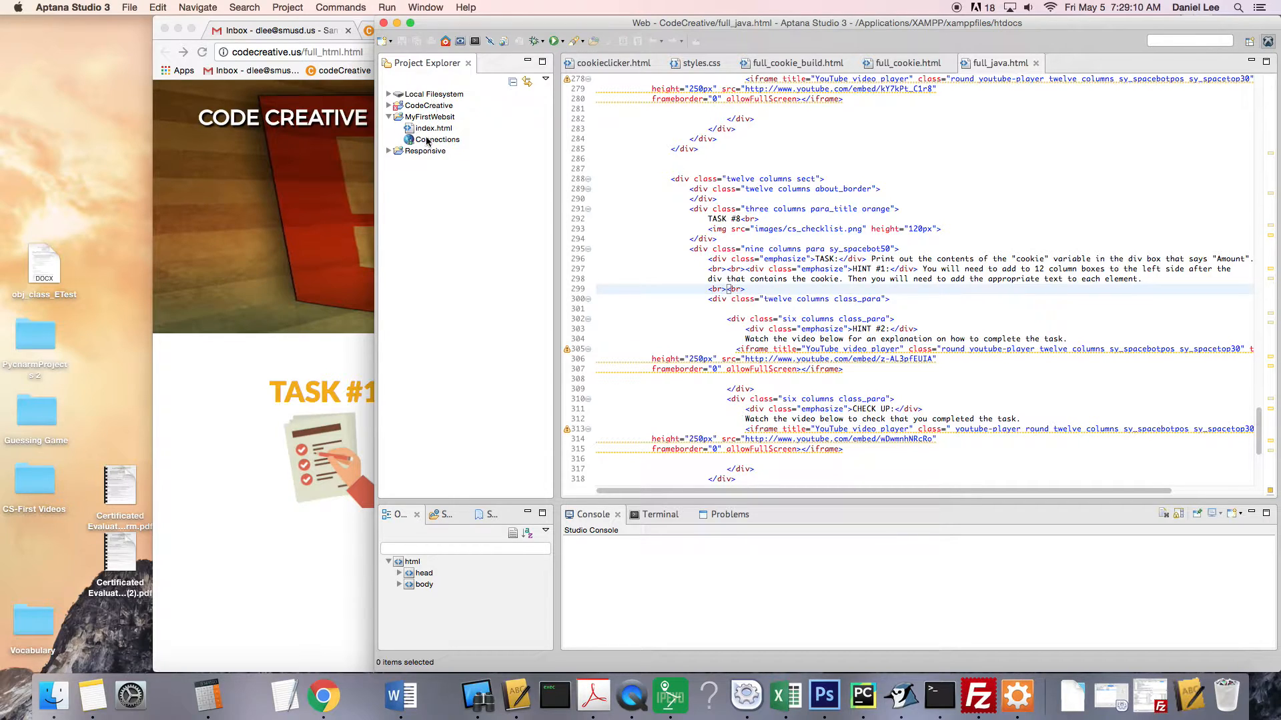
{"action": "left_click", "coordinate": [433, 128]}
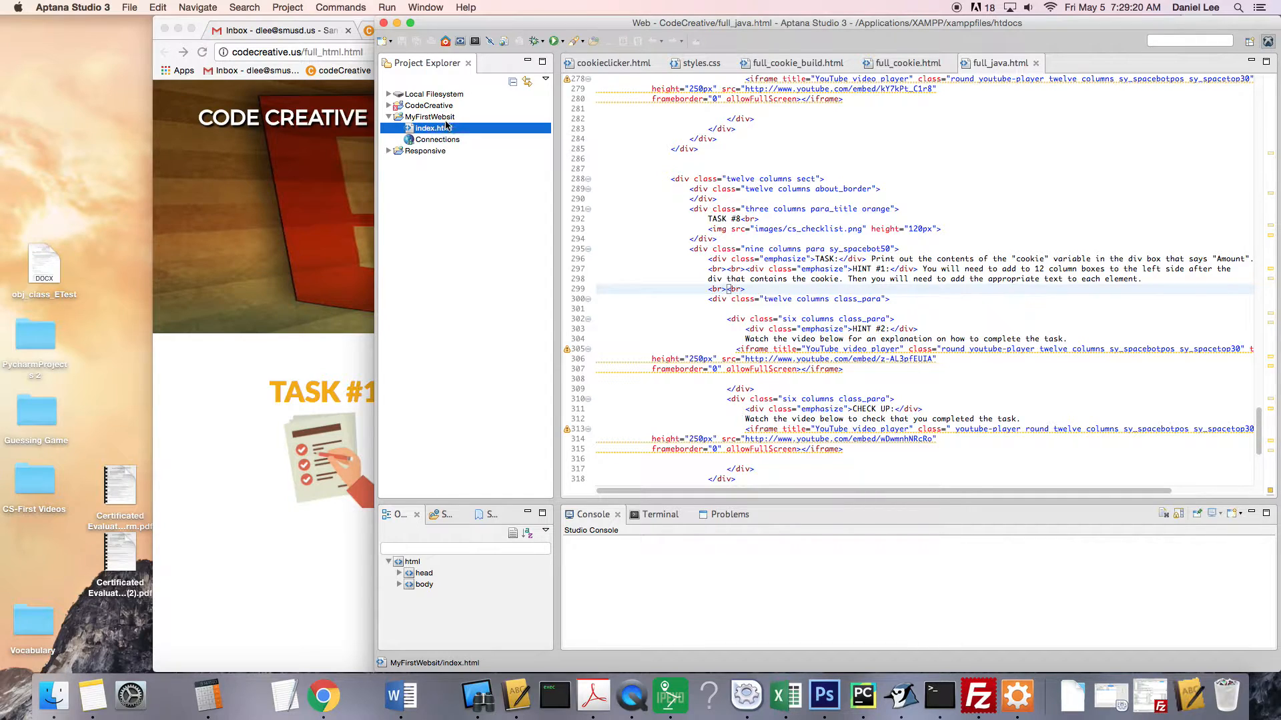
{"action": "left_click", "coordinate": [468, 208]}
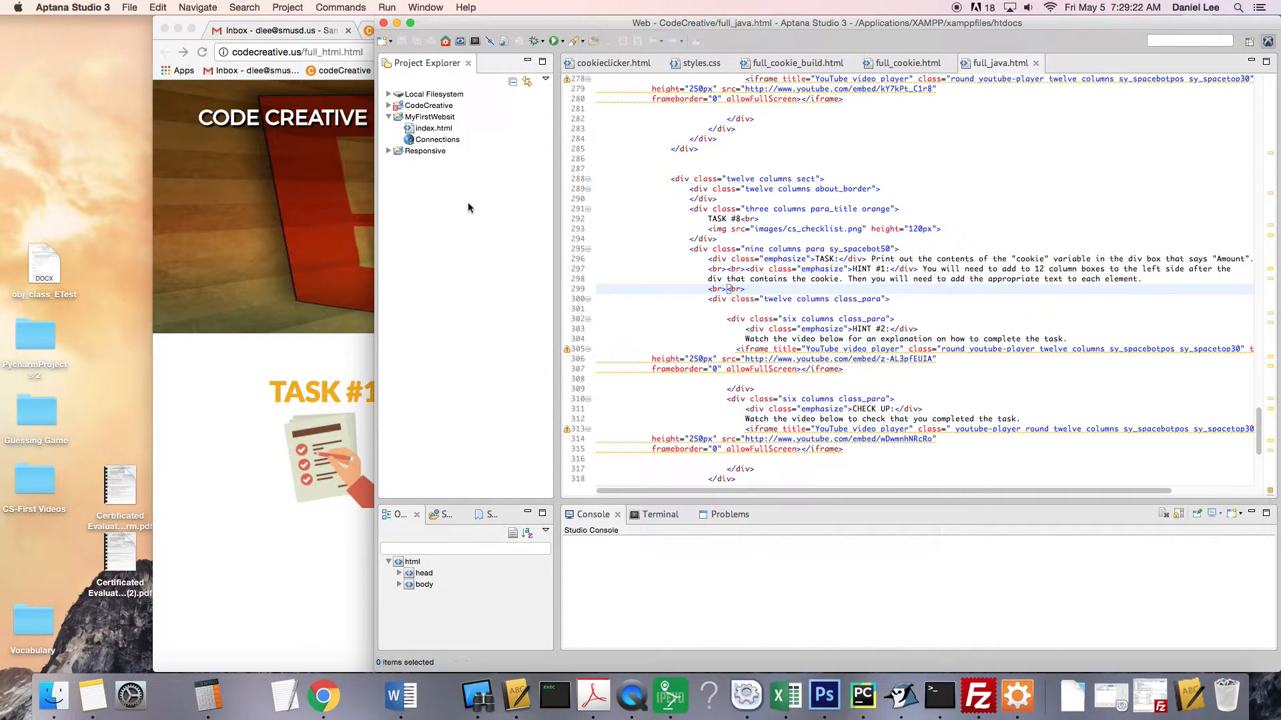
{"action": "left_click", "coordinate": [433, 128]}
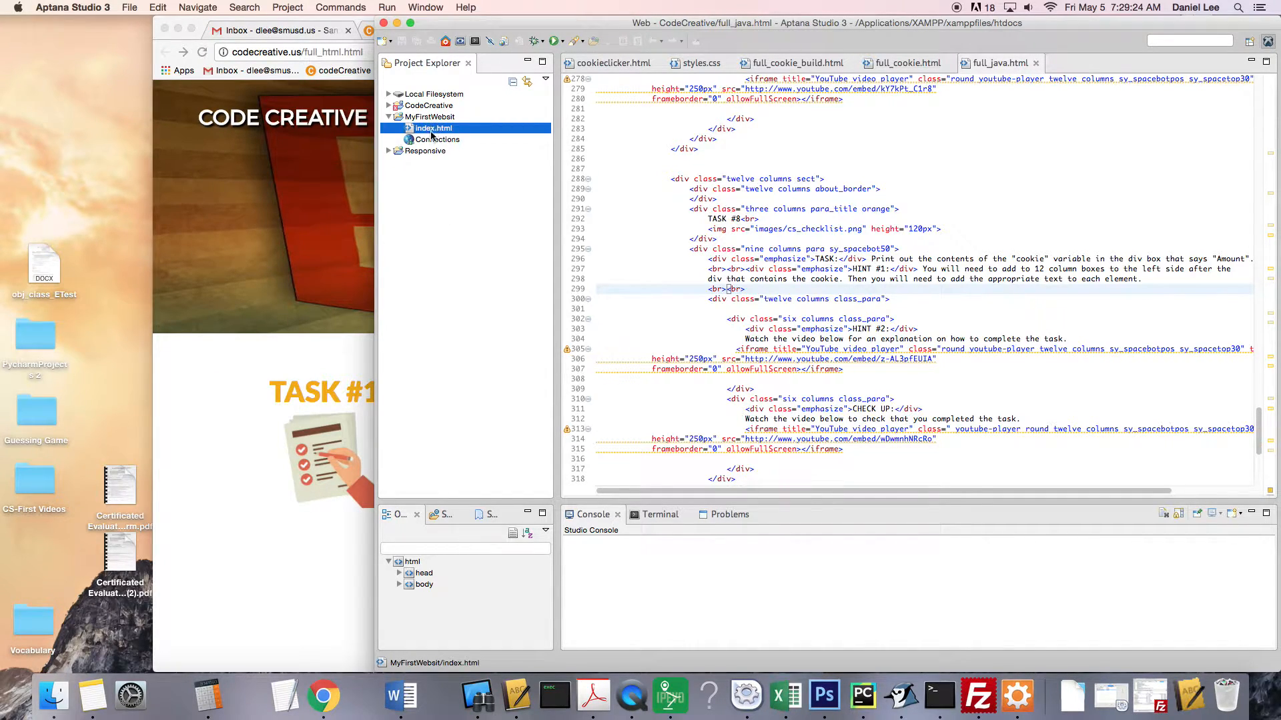
{"action": "double_click", "coordinate": [432, 129]}
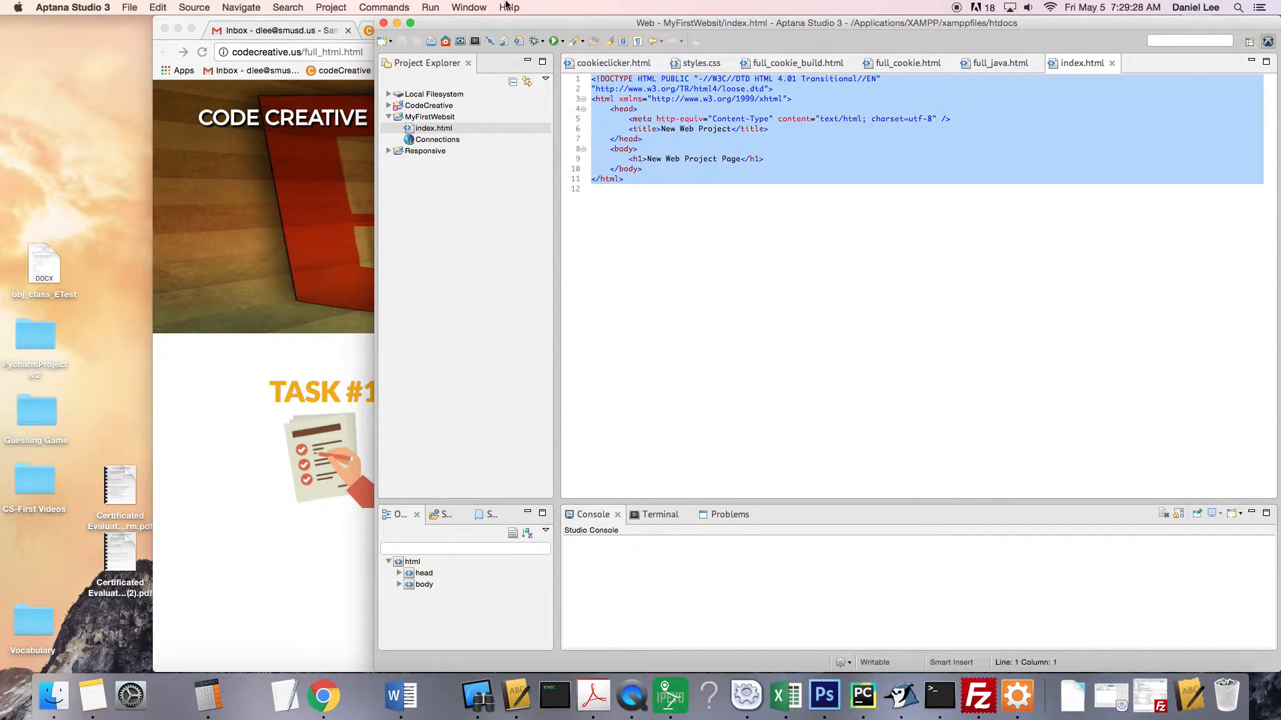
{"action": "left_click", "coordinate": [674, 188]}
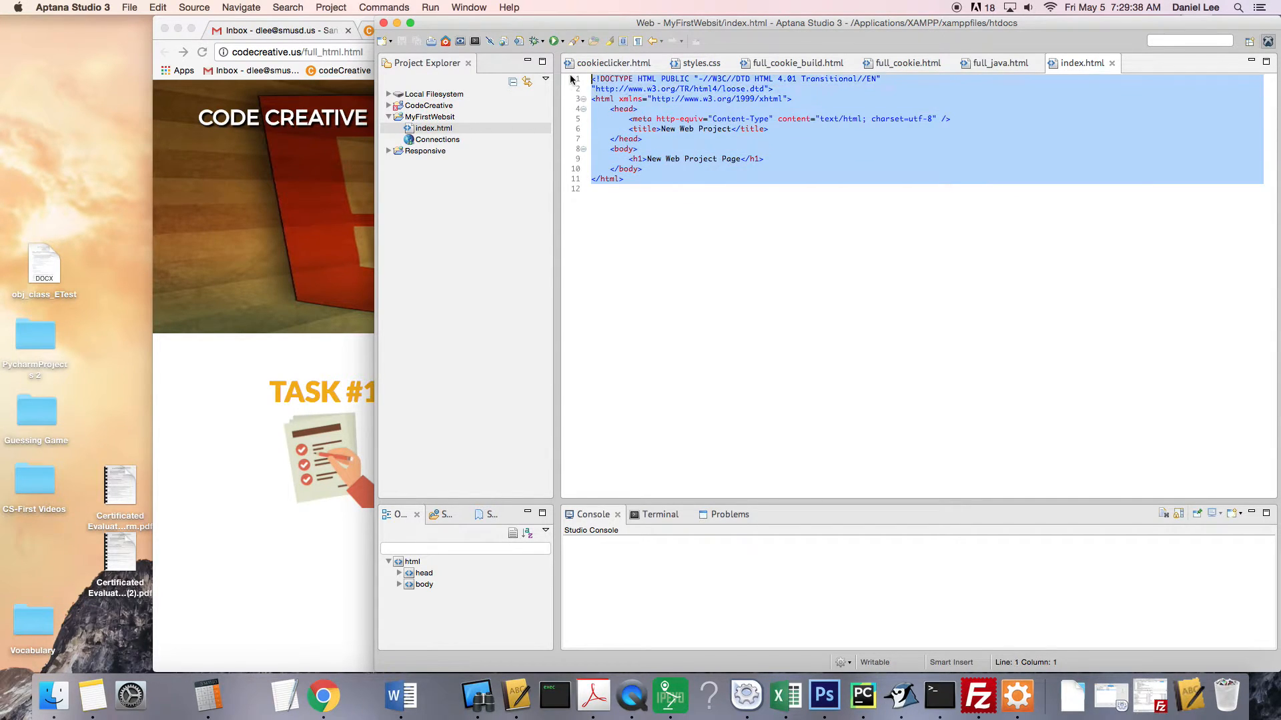
{"action": "left_click", "coordinate": [638, 189]}
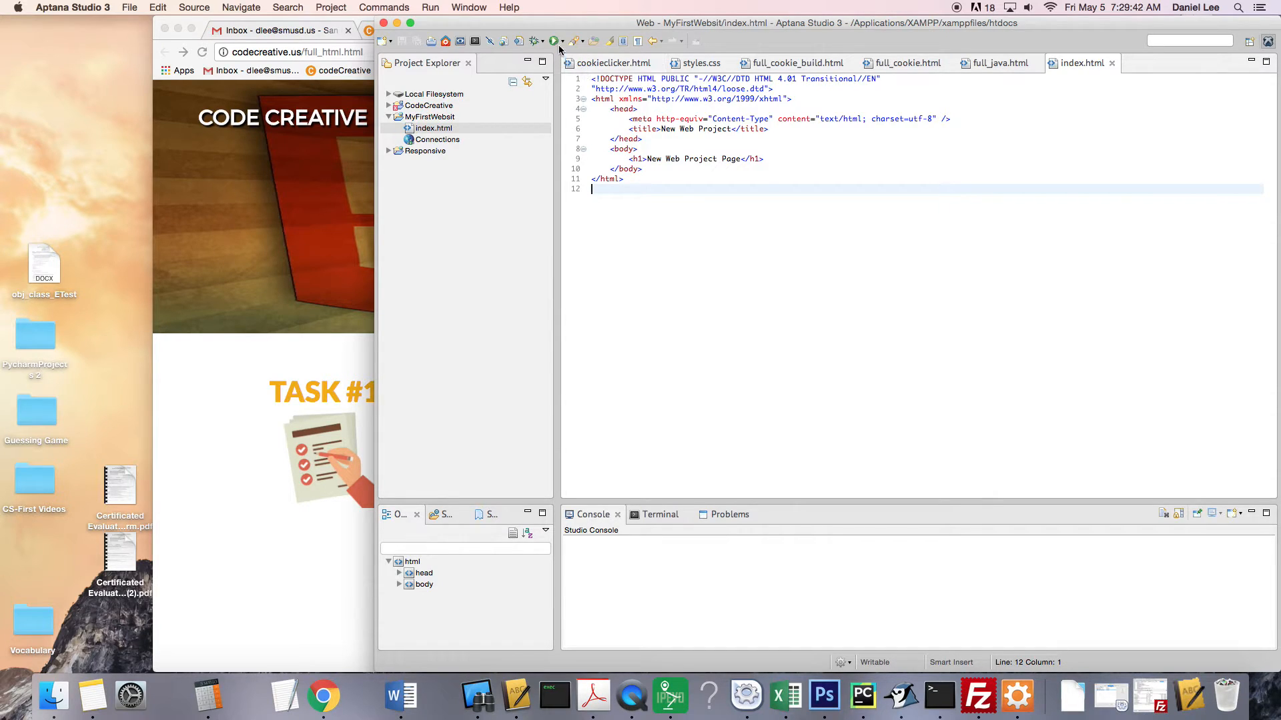
Open Run Configurations for index.html and browse for a different browser executable
{"action": "left_click", "coordinate": [563, 41]}
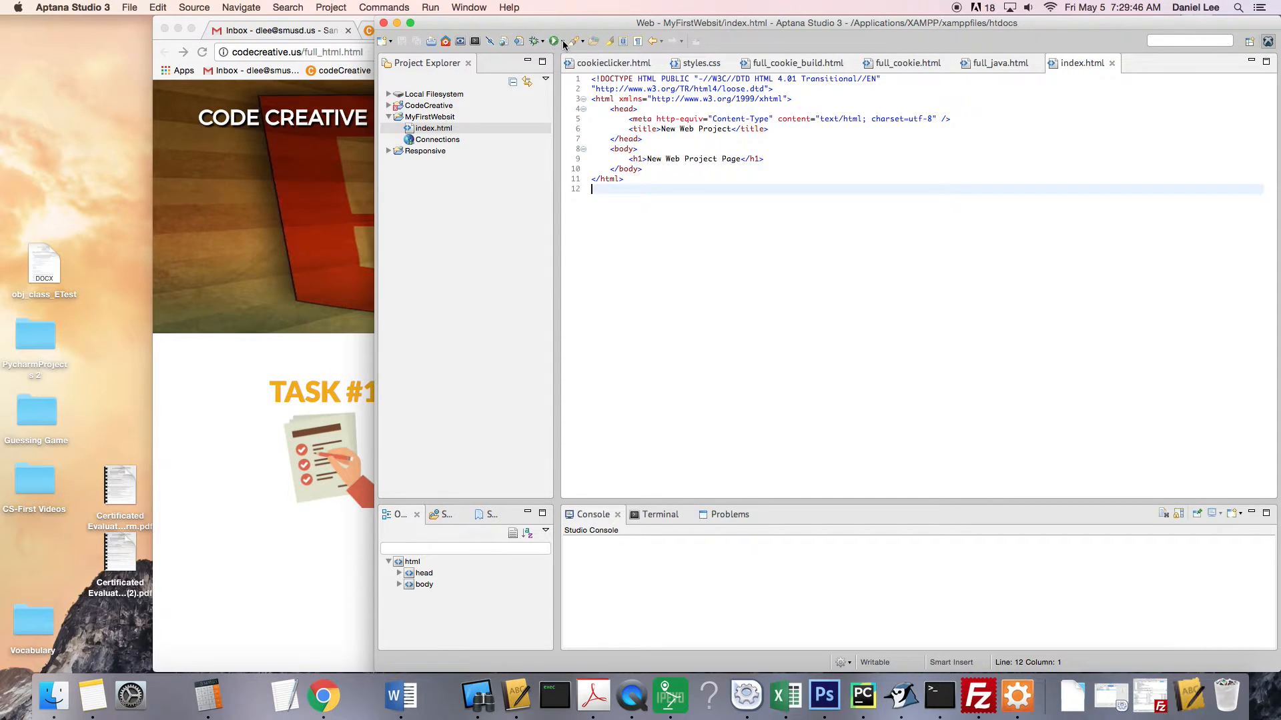
{"action": "mouse_move", "coordinate": [554, 42]}
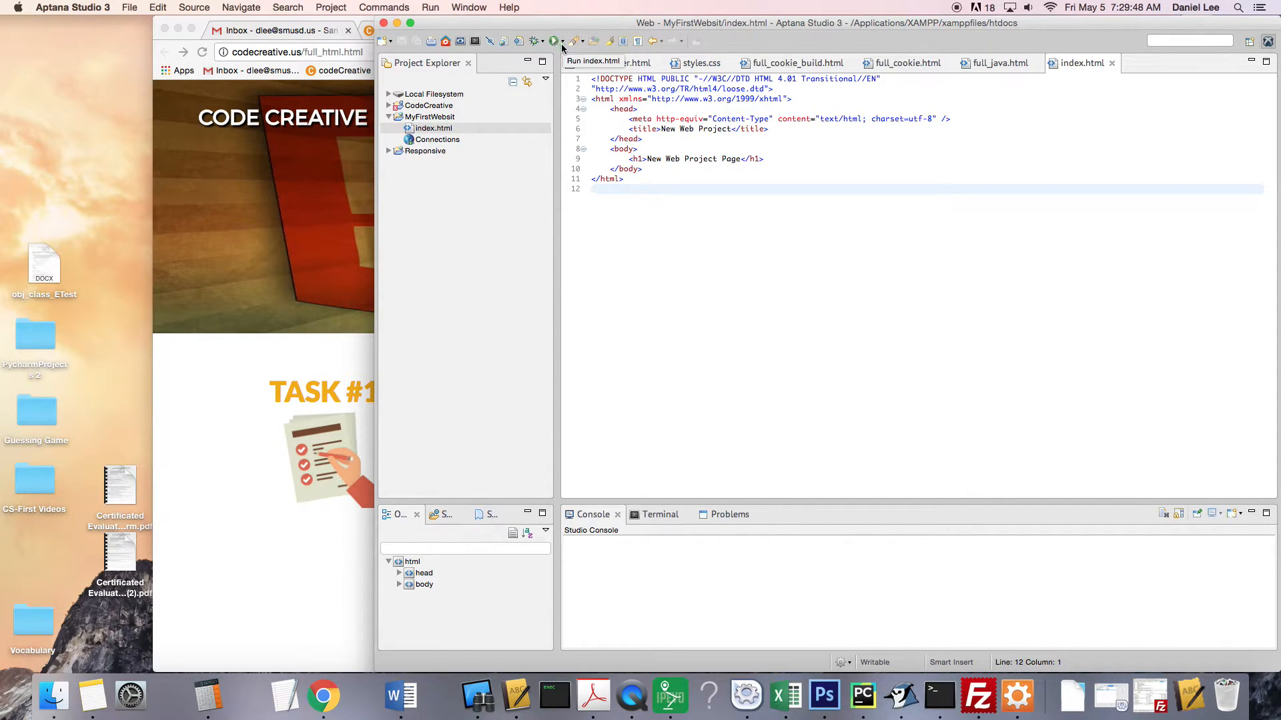
{"action": "left_click", "coordinate": [554, 41]}
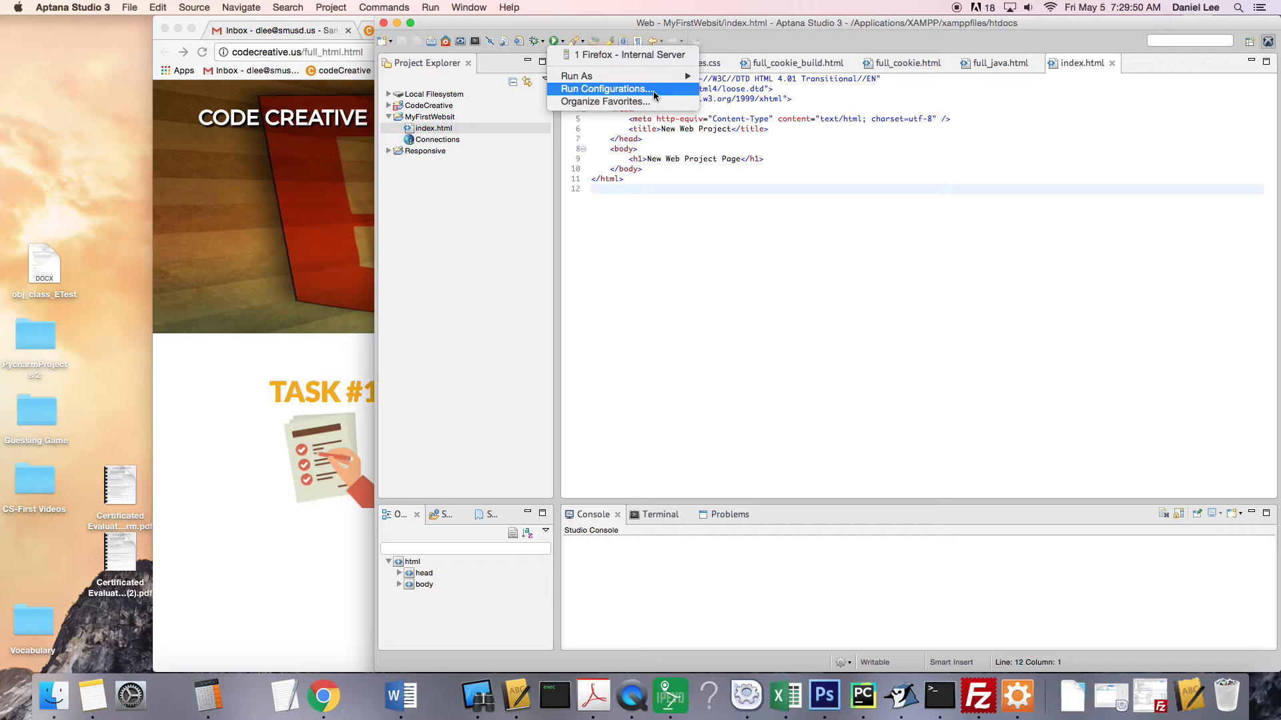
{"action": "left_click", "coordinate": [605, 88]}
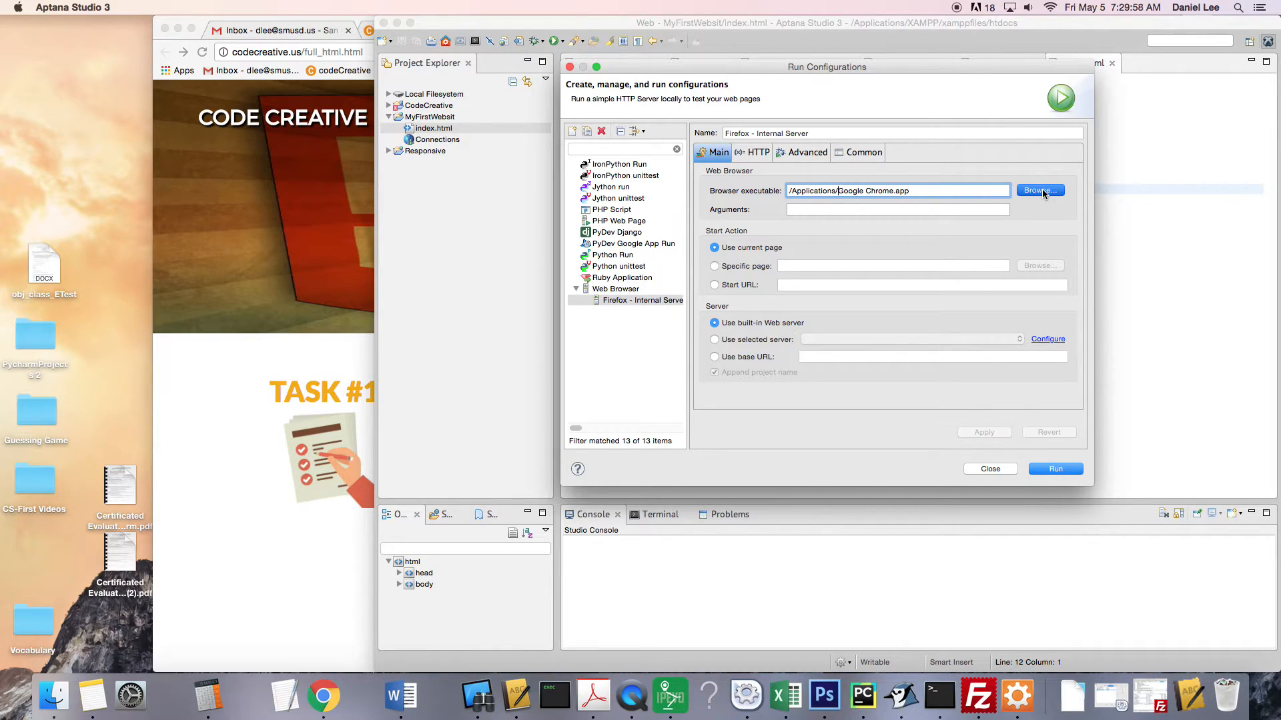
{"action": "left_click", "coordinate": [1039, 191]}
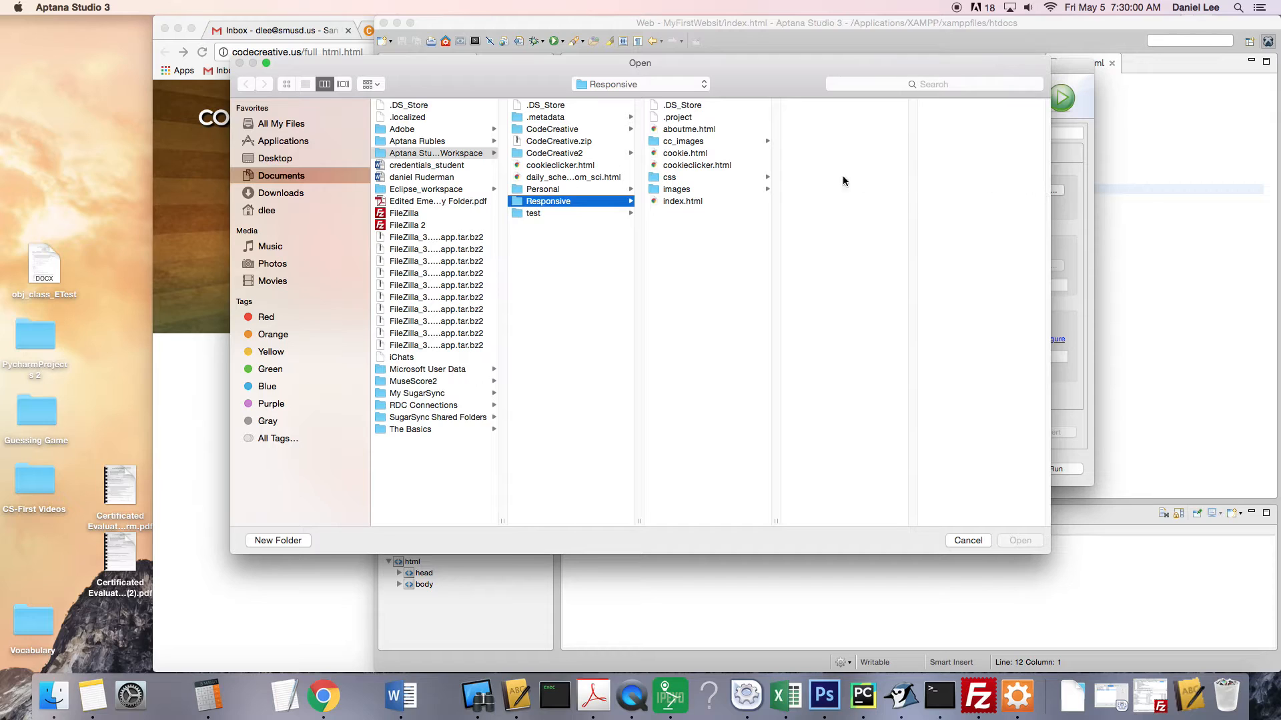
{"action": "mouse_move", "coordinate": [288, 151]}
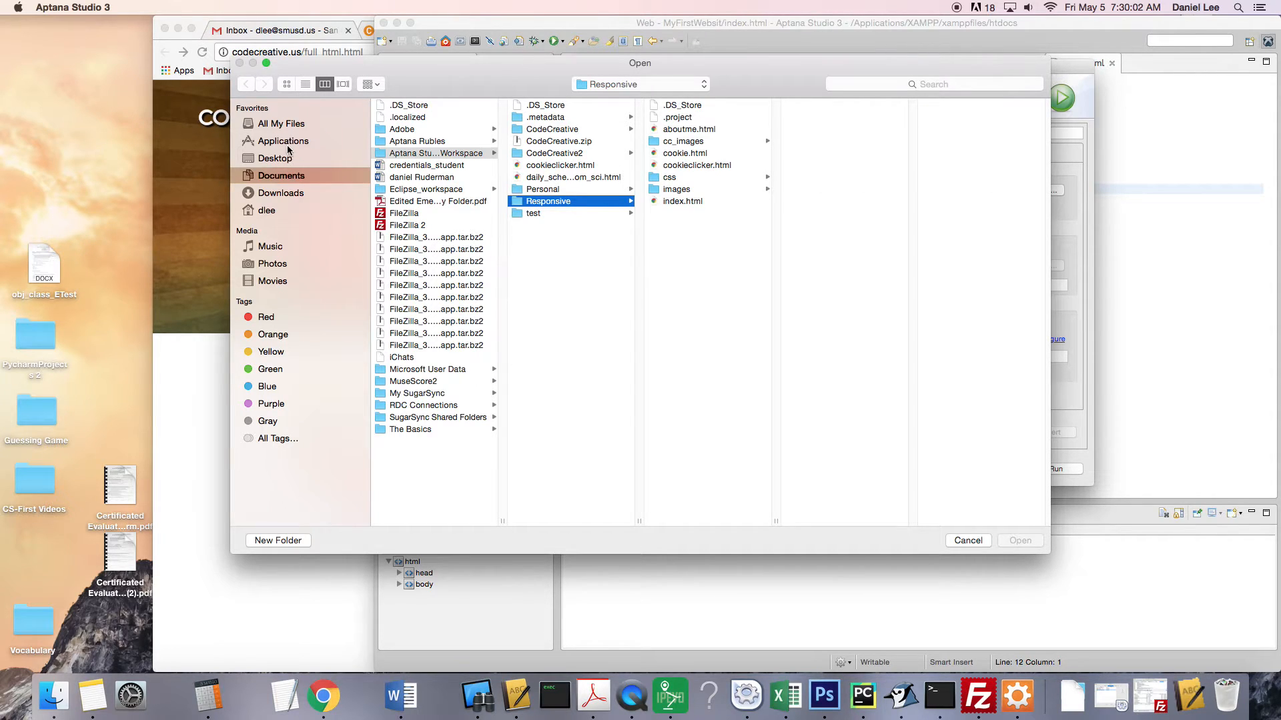
Select Google Chrome from Applications as the browser and run index.html in it
{"action": "left_click", "coordinate": [282, 140]}
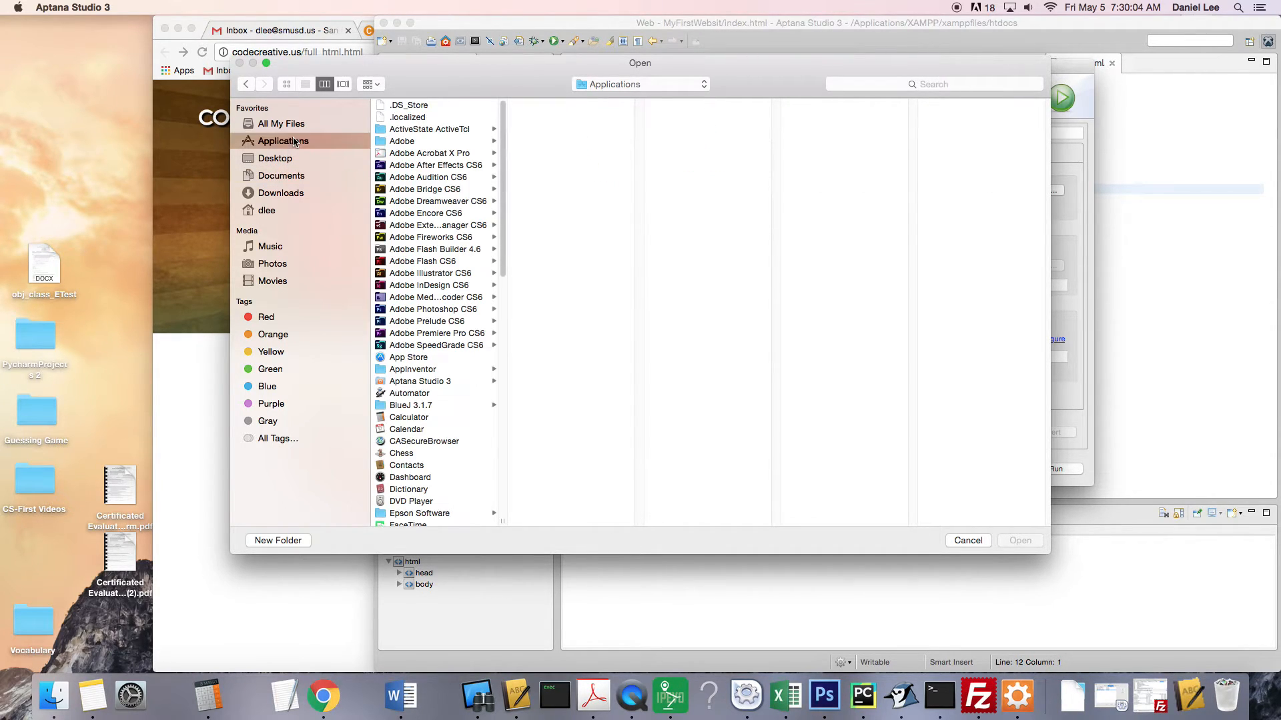
{"action": "mouse_move", "coordinate": [418, 263]}
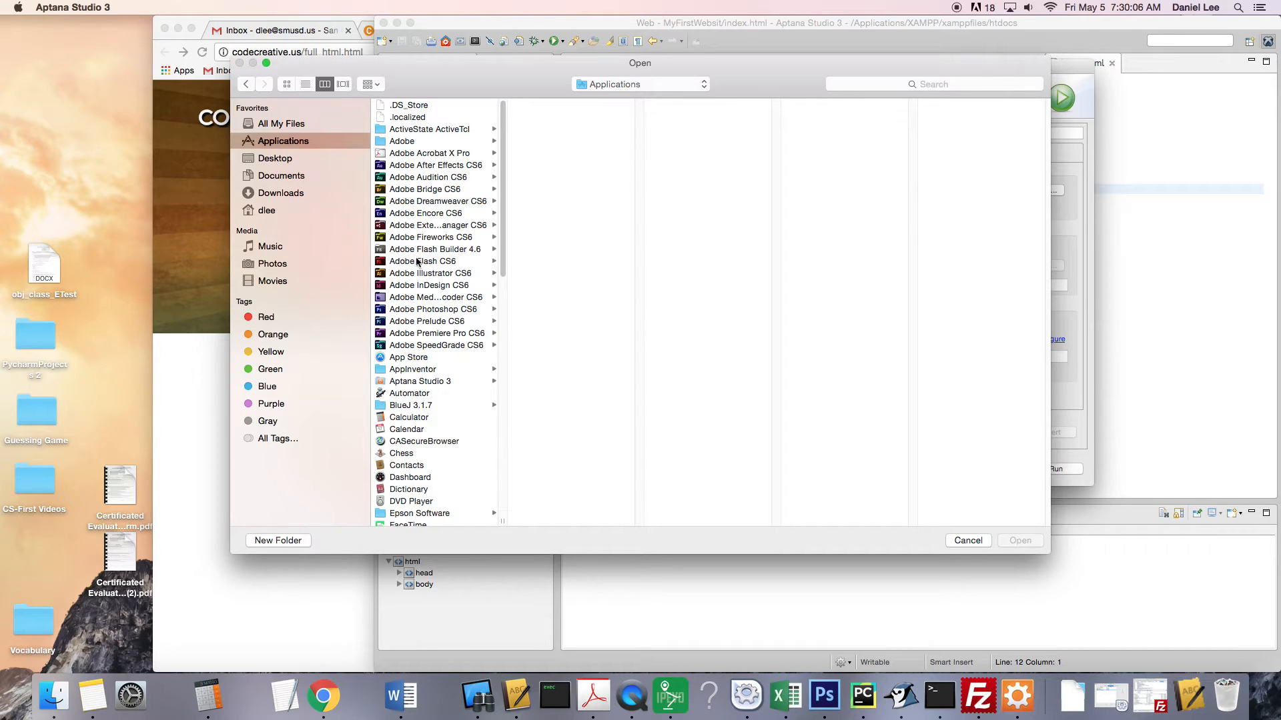
{"action": "scroll", "scroll_direction": "down", "scroll_amount": 3}
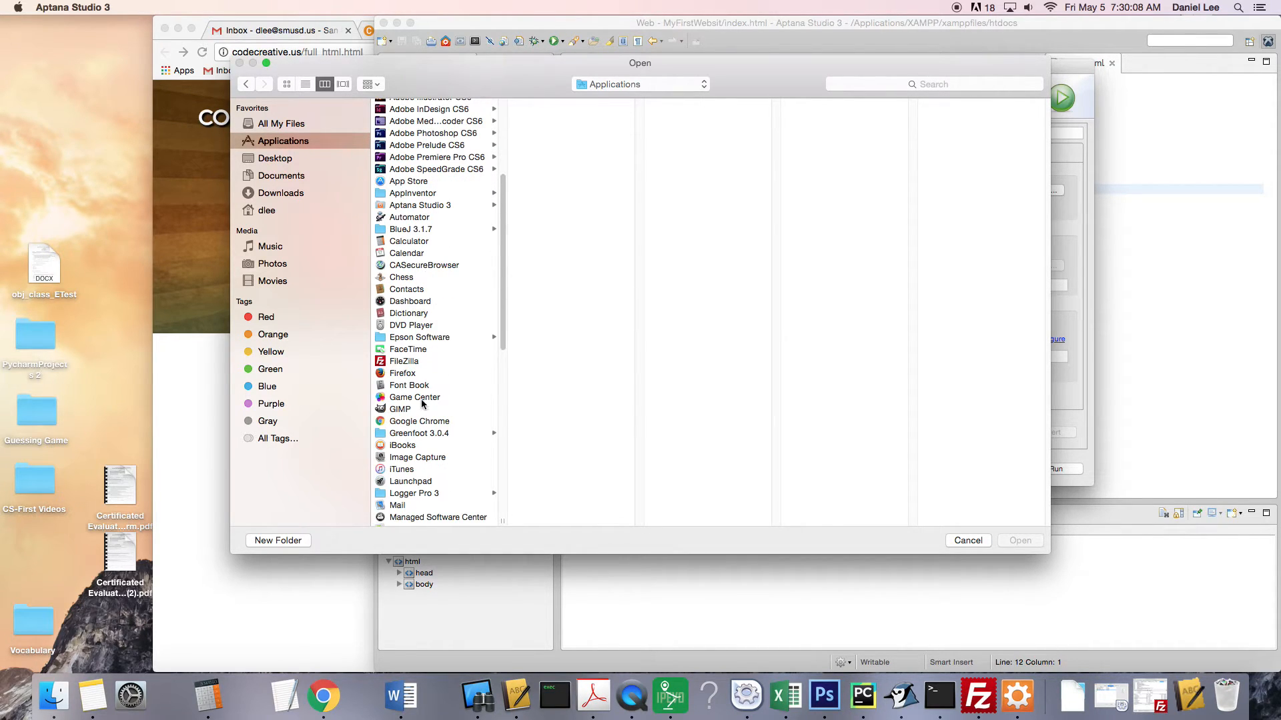
{"action": "left_click", "coordinate": [419, 420]}
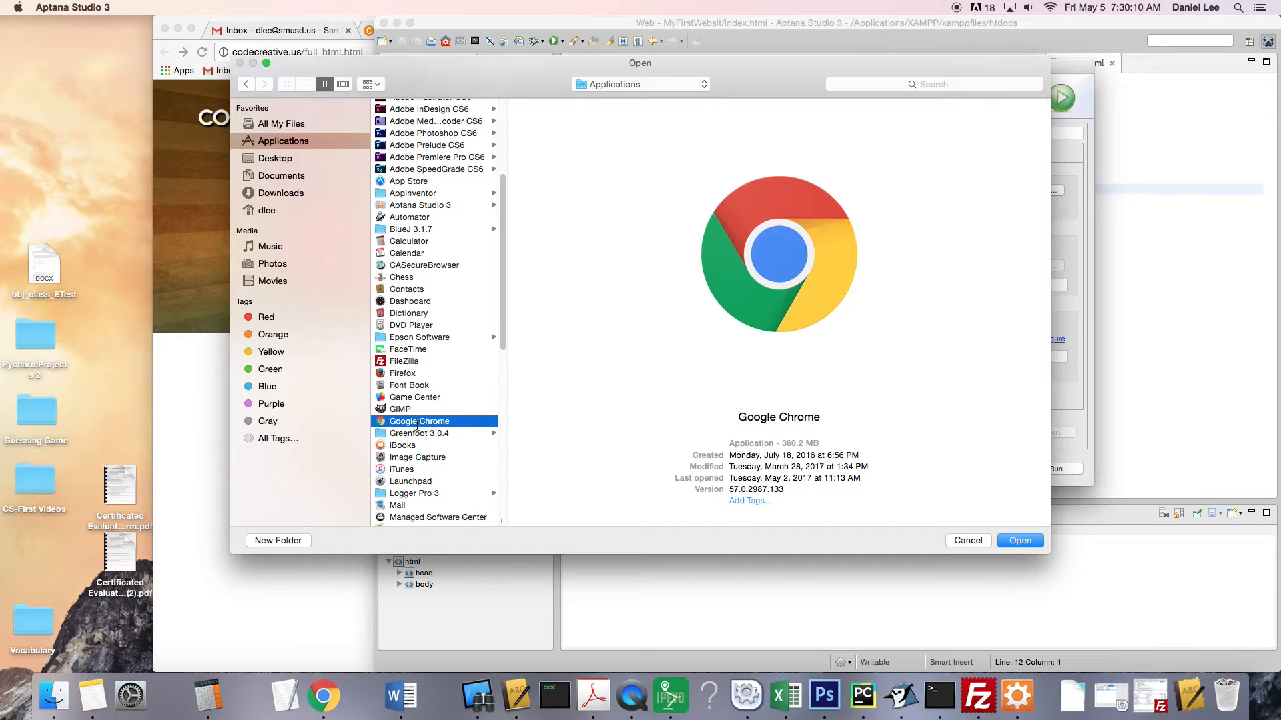
{"action": "left_click", "coordinate": [1019, 540]}
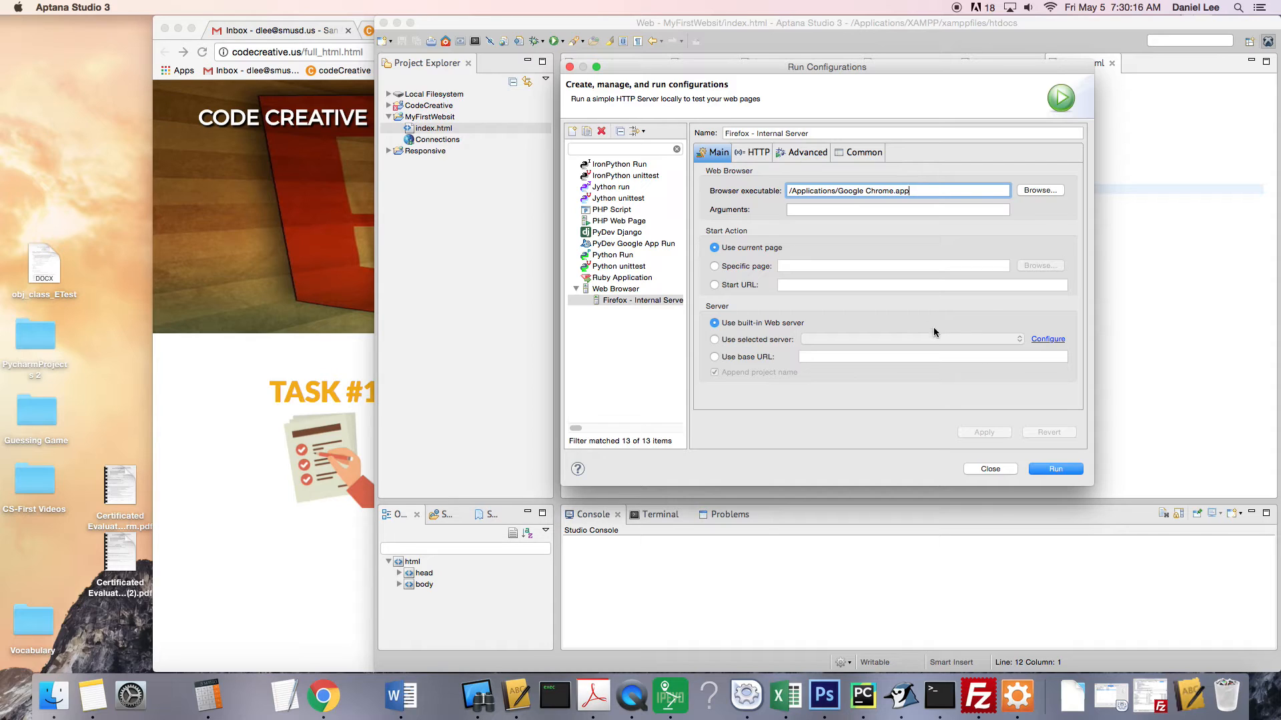
{"action": "mouse_move", "coordinate": [1031, 463]}
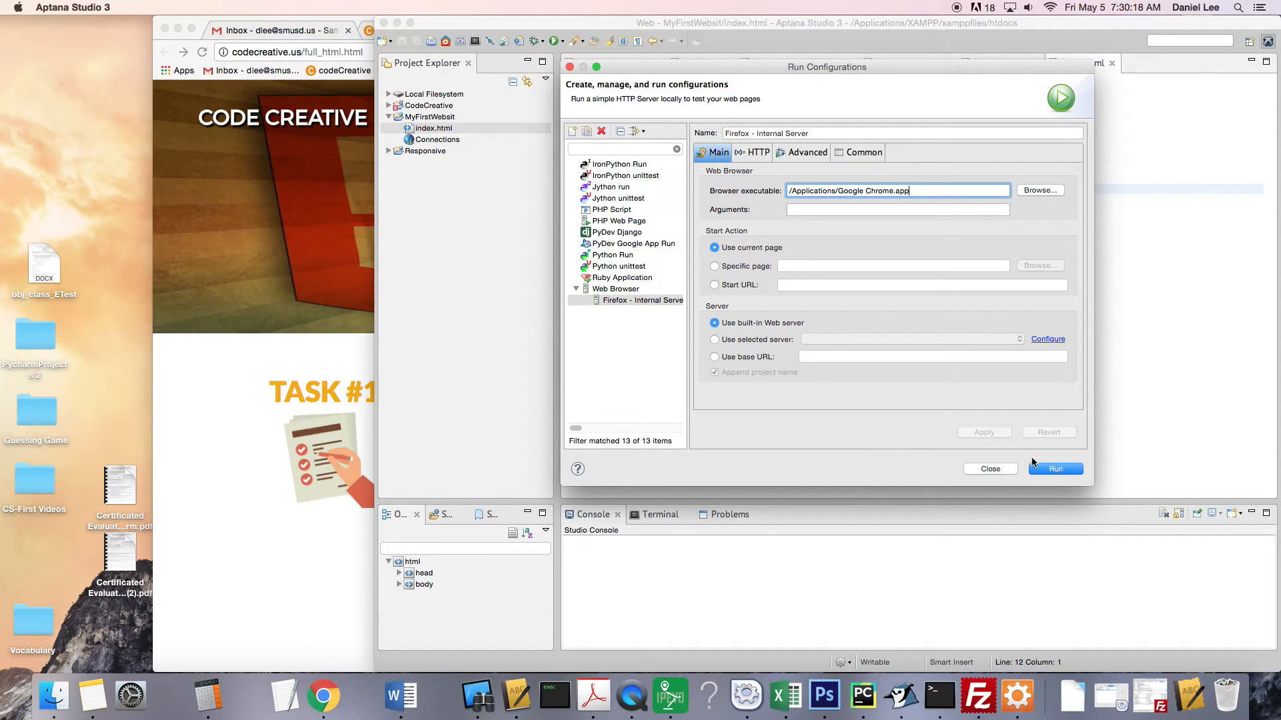
{"action": "left_click", "coordinate": [1054, 468]}
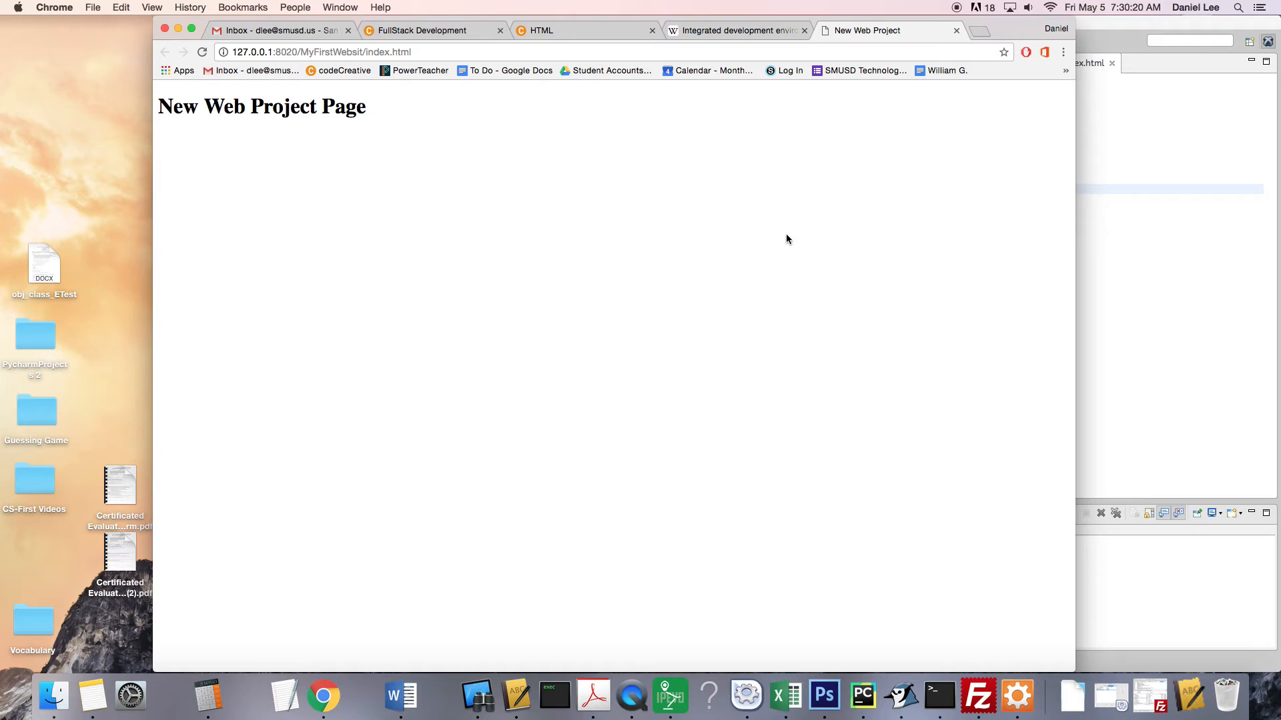
{"action": "mouse_move", "coordinate": [964, 32]}
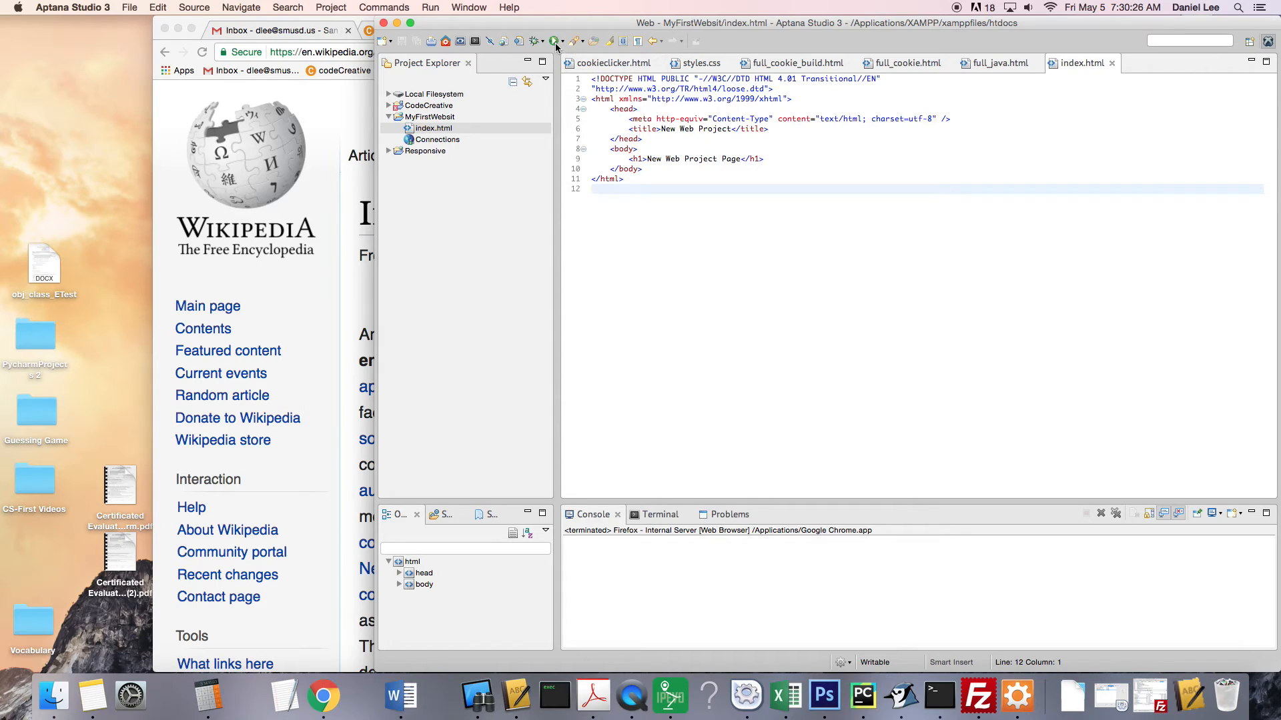
{"action": "mouse_move", "coordinate": [555, 41]}
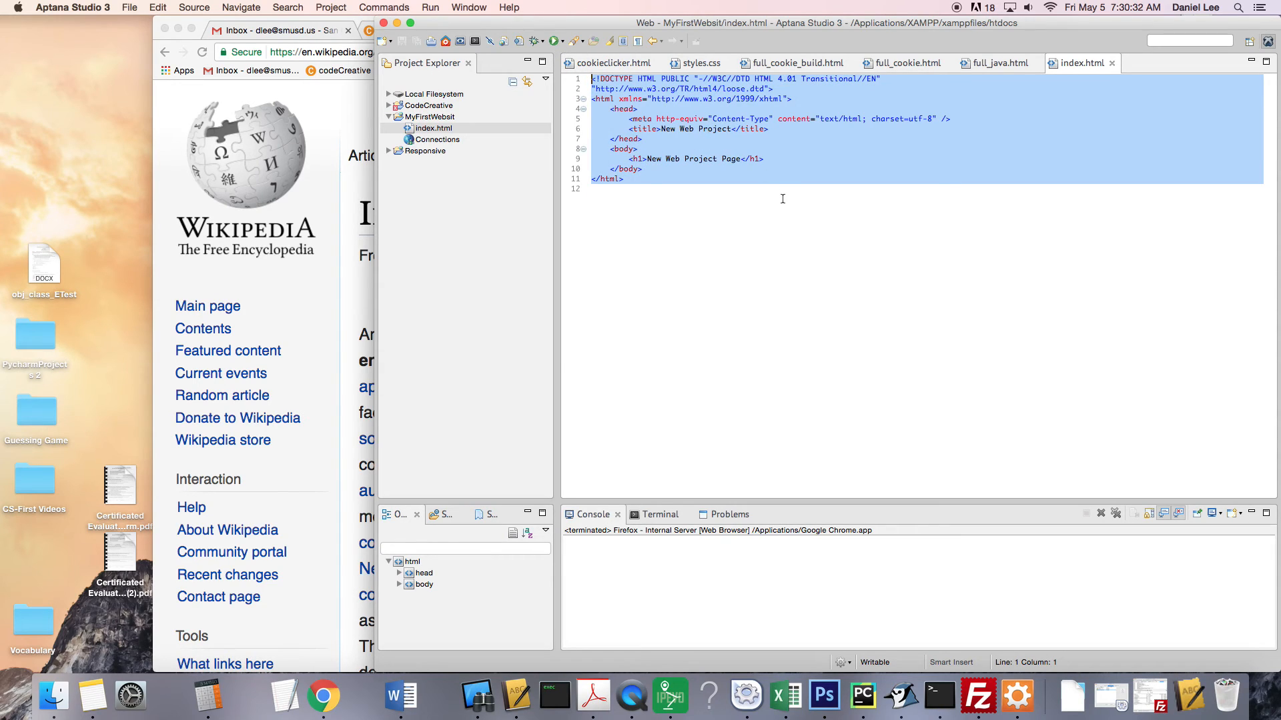
{"action": "left_click", "coordinate": [621, 188]}
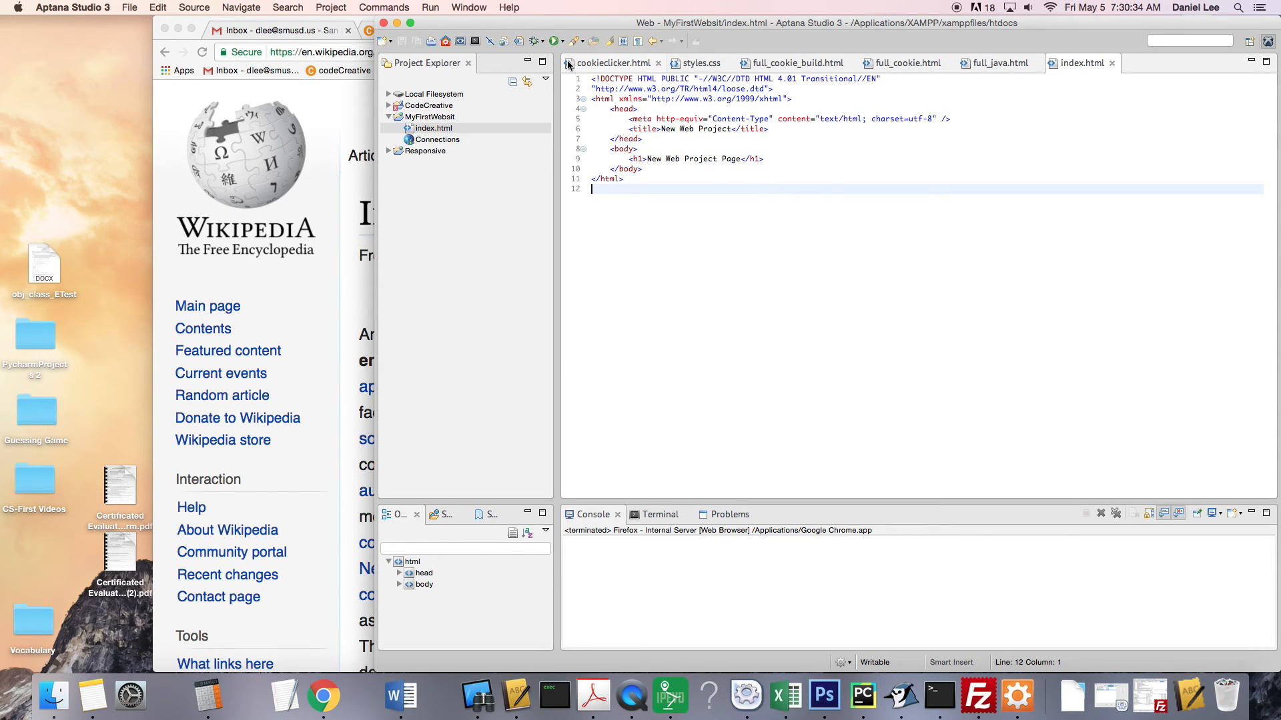